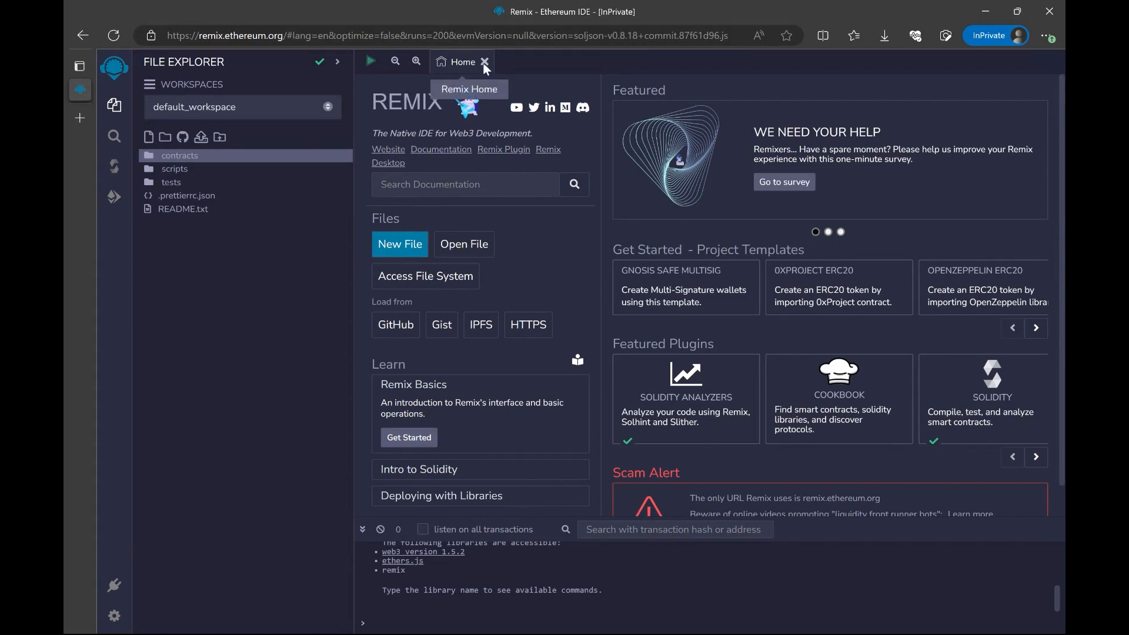
# Close the Home page and open the sample contracts from the contracts folder, showing 3_Ballot.sol.
pyautogui.click(485, 63)
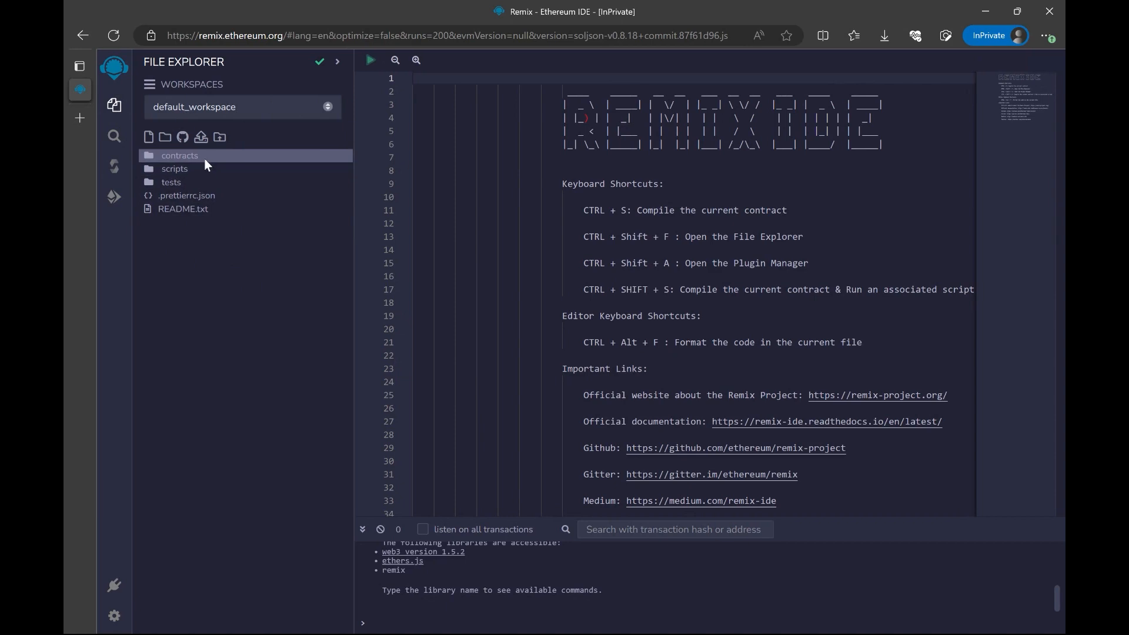
pyautogui.click(179, 156)
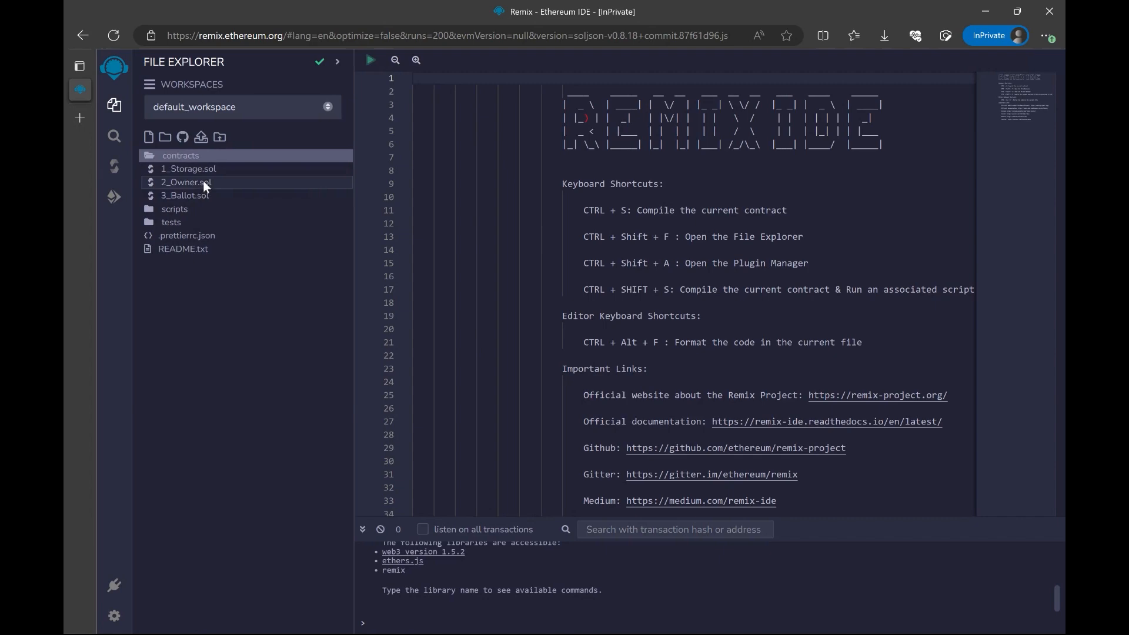
pyautogui.moveTo(209, 173)
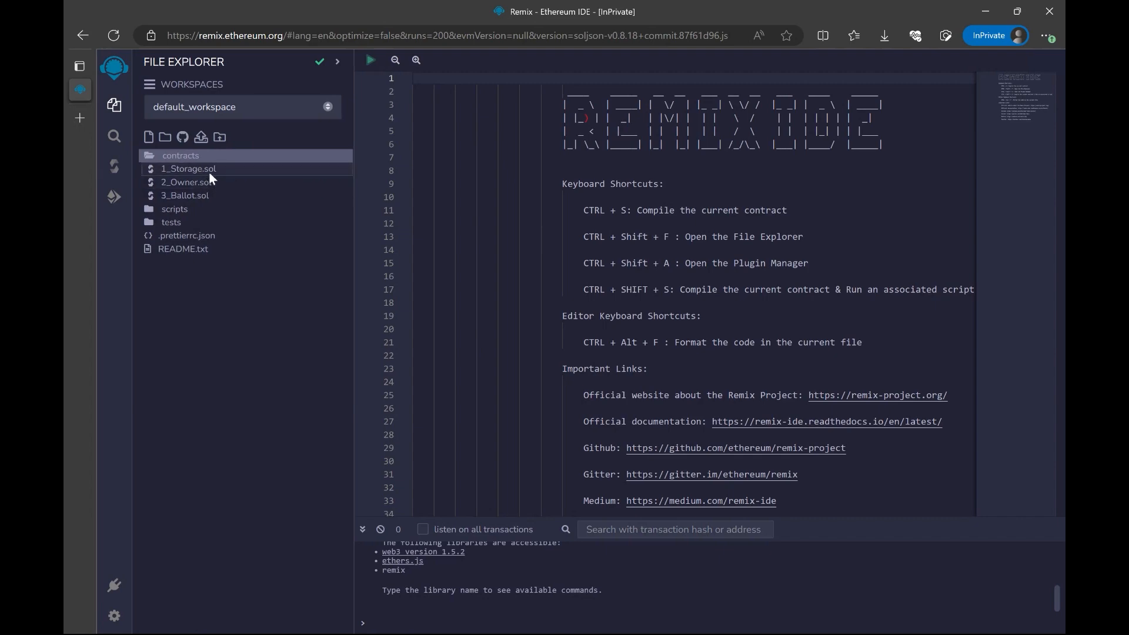
pyautogui.doubleClick(188, 168)
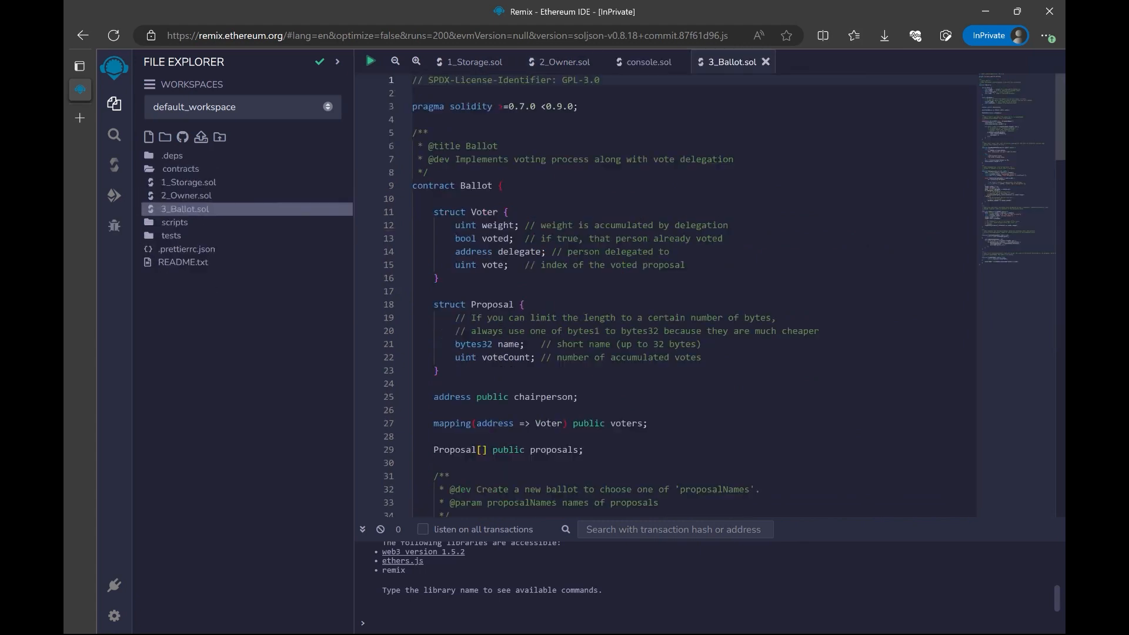
pyautogui.moveTo(272, 209)
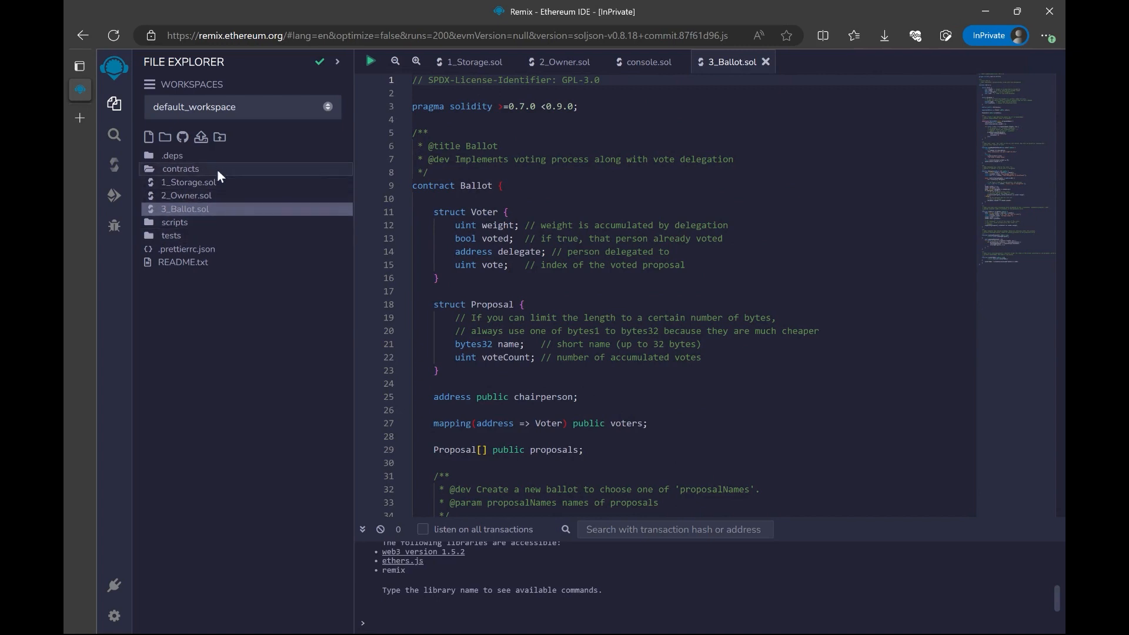
# Create a new file Counter.sol inside the contracts folder via its context menu.
pyautogui.rightClick(181, 168)
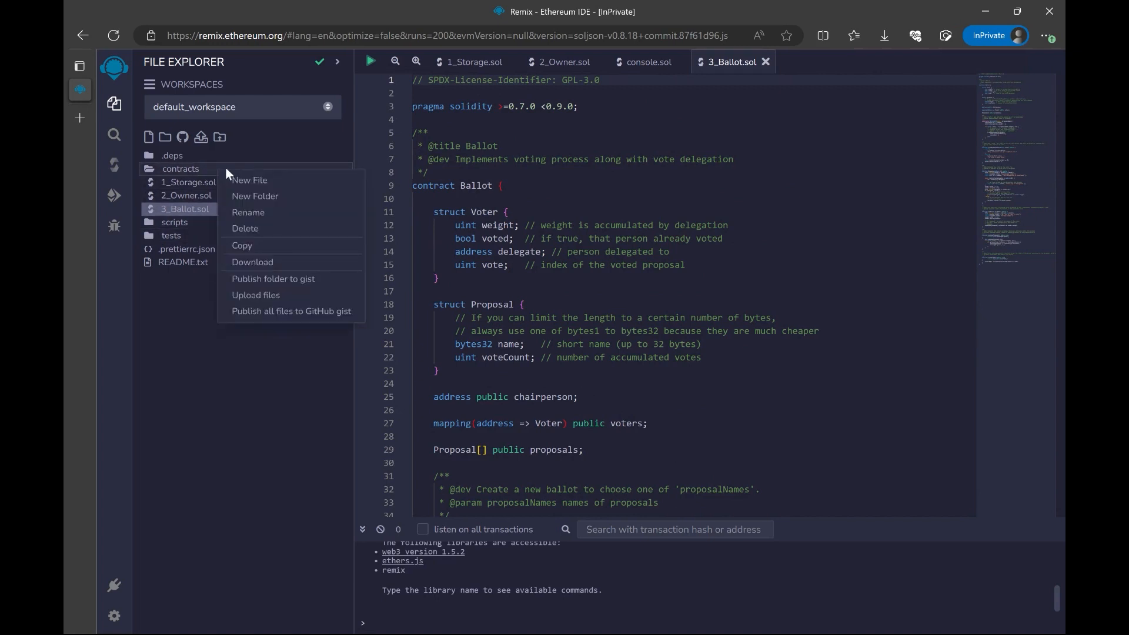
pyautogui.click(250, 180)
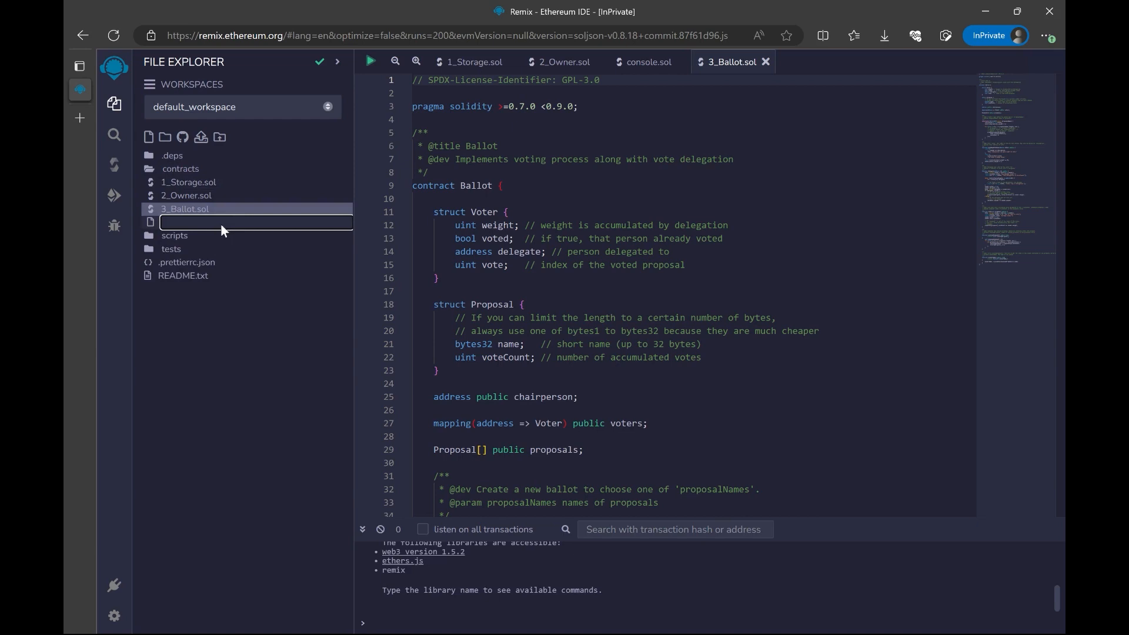
pyautogui.write('Cout')
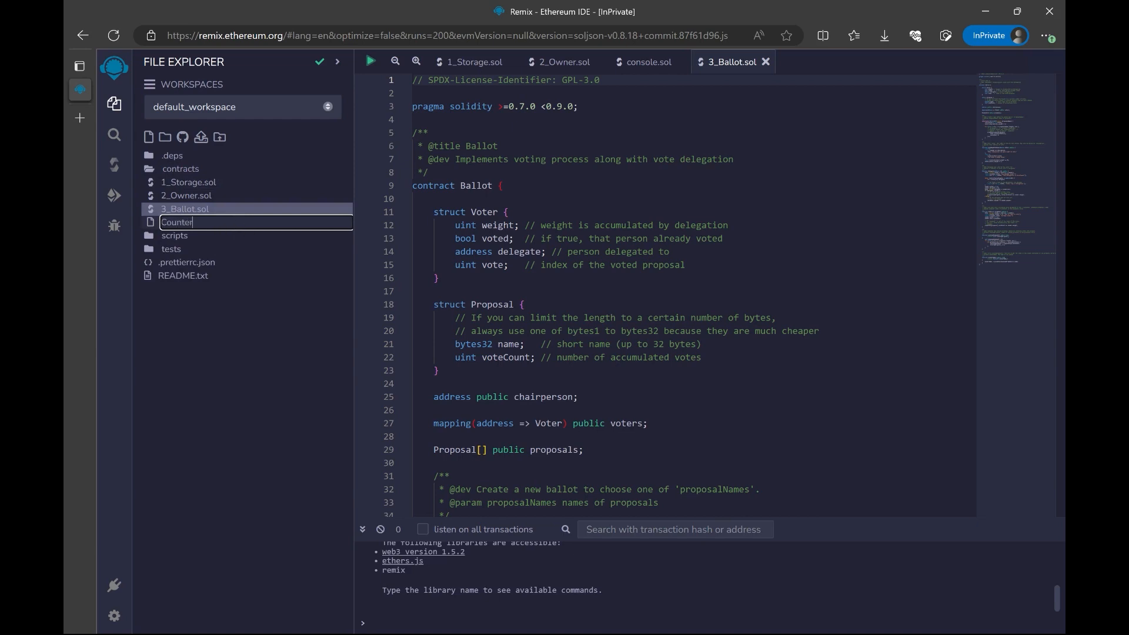
pyautogui.write('.sol')
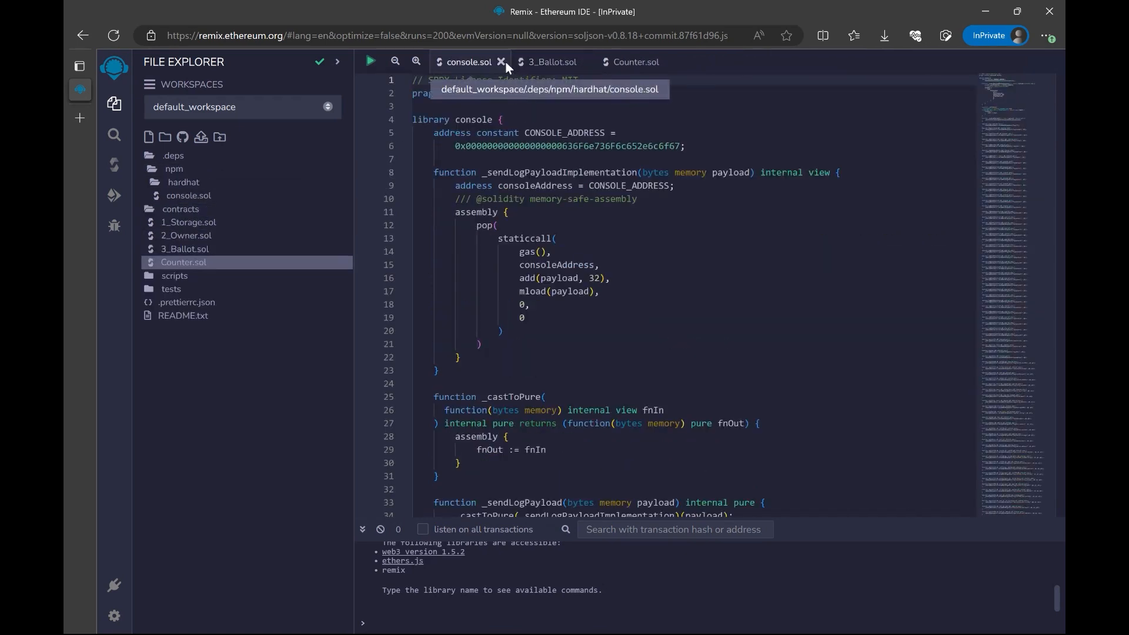
# Close the console.sol and 3_Ballot.sol editor tabs, leaving only Counter.sol open.
pyautogui.click(501, 63)
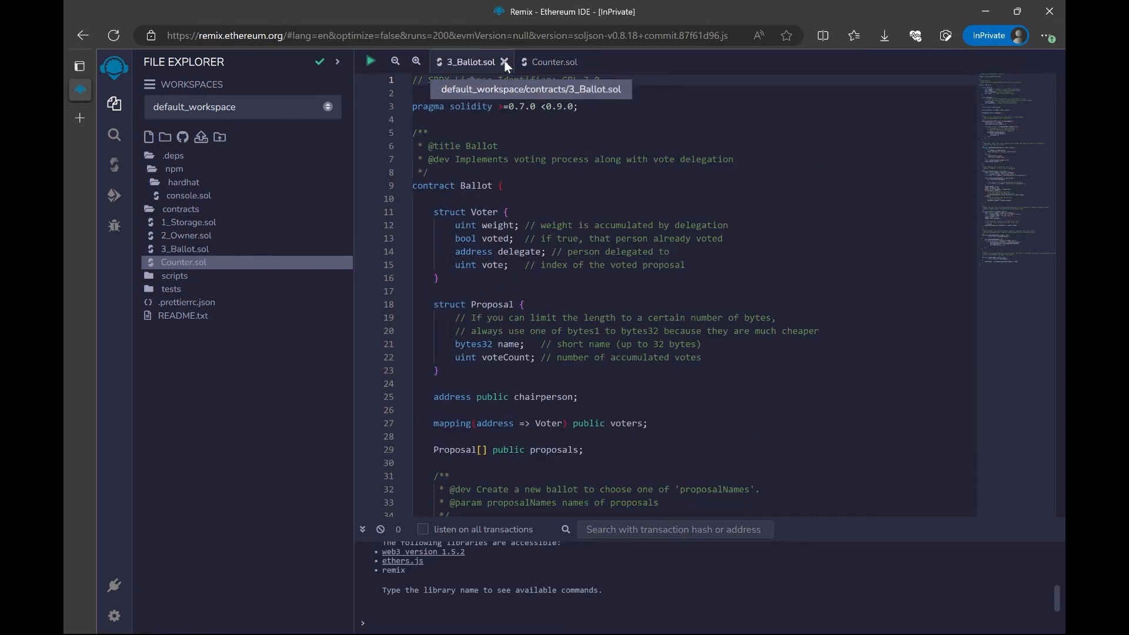
pyautogui.click(504, 62)
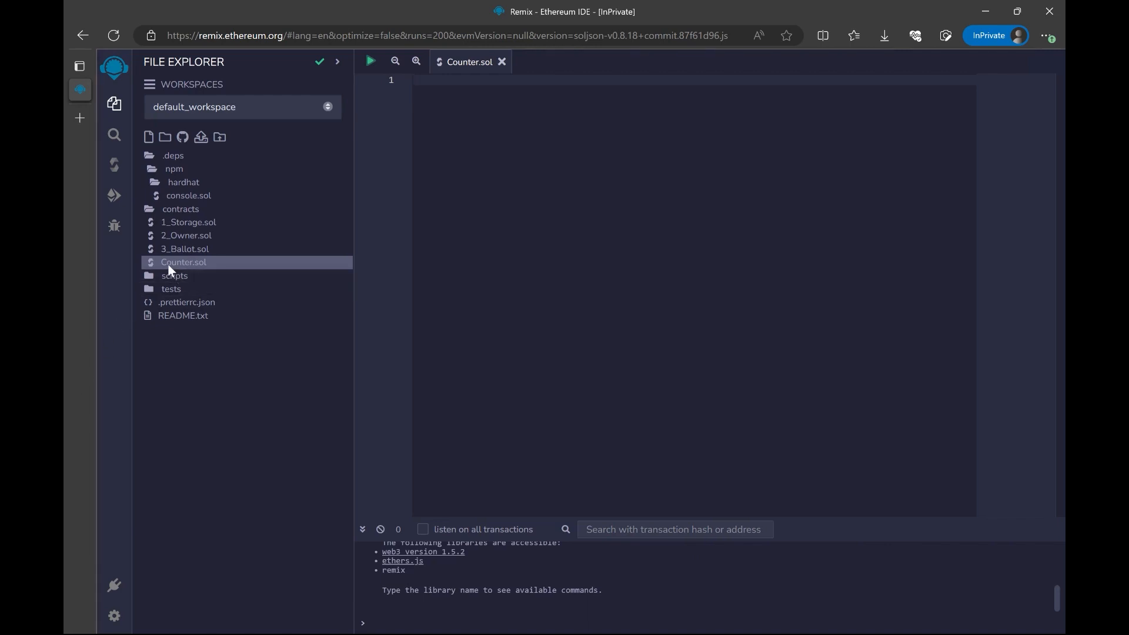
pyautogui.moveTo(181, 210)
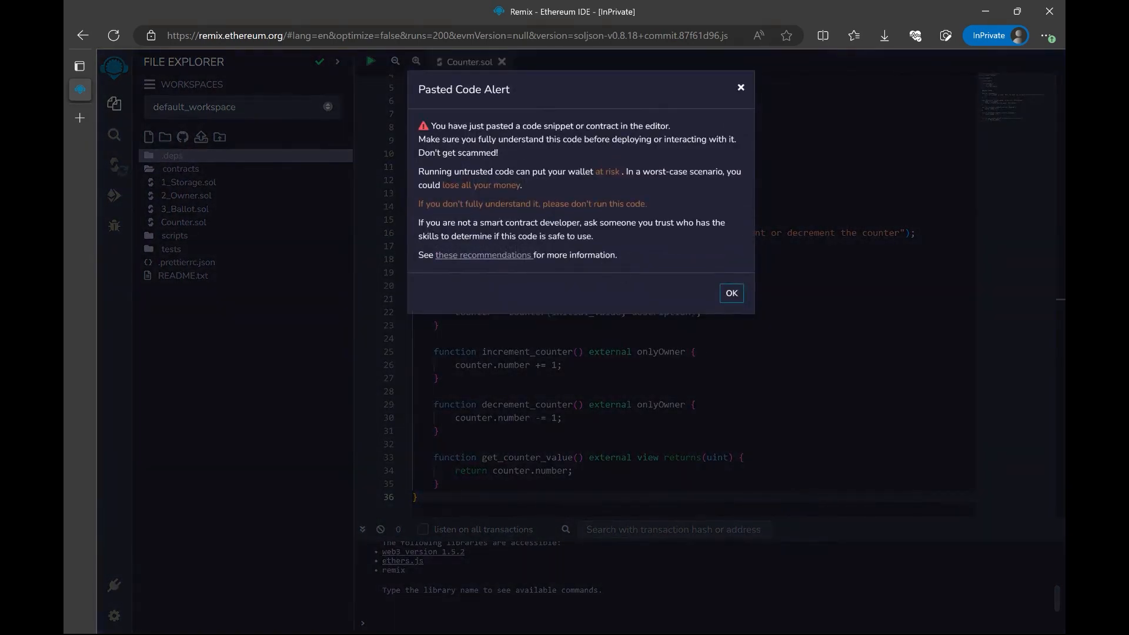
# Accept the Pasted Code Alert after pasting the Example contract into Counter.sol.
pyautogui.click(730, 292)
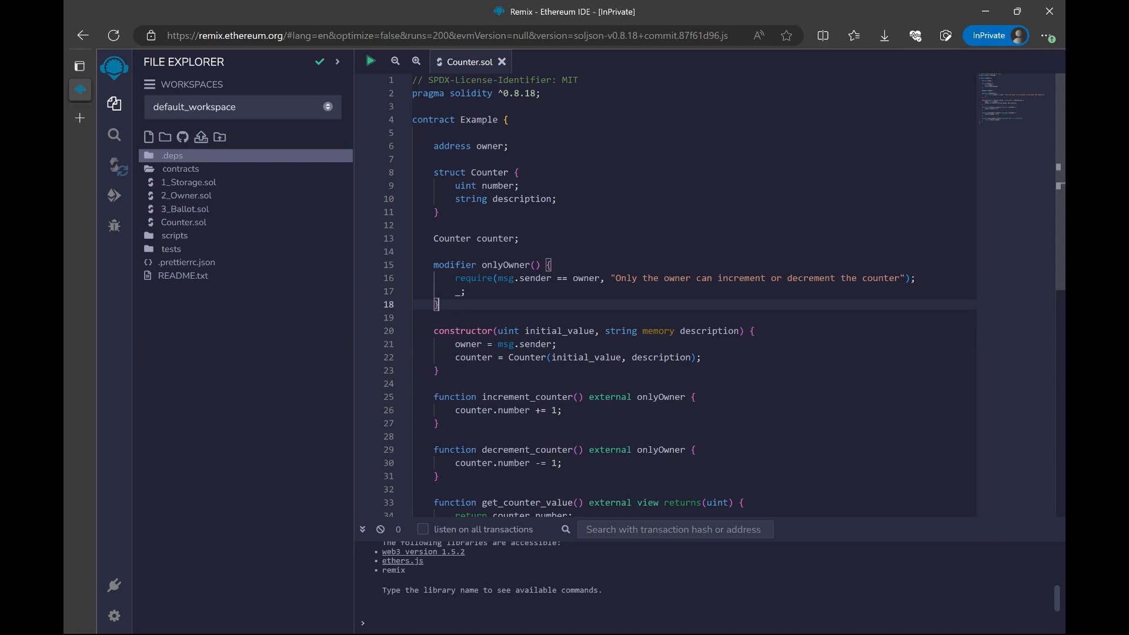
pyautogui.moveTo(114, 175)
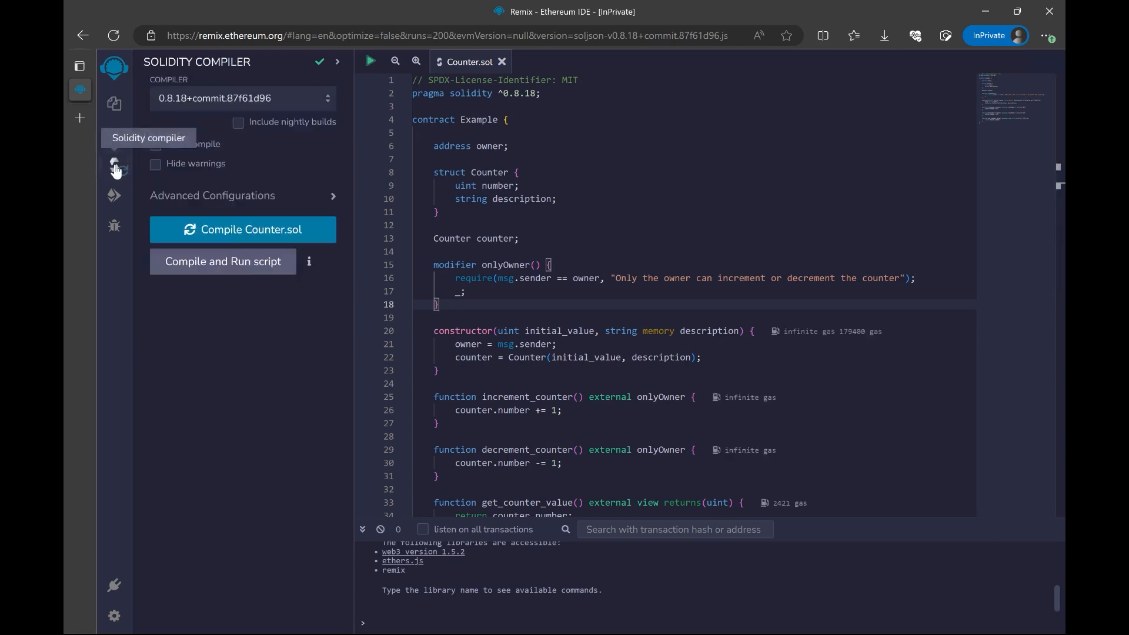
pyautogui.moveTo(242, 229)
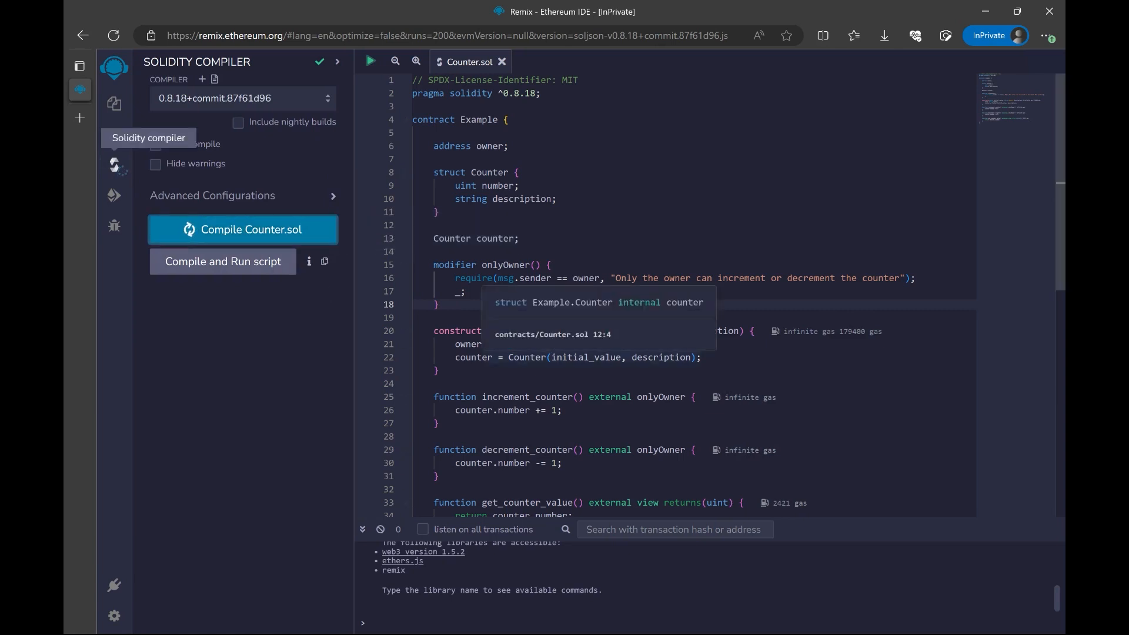
# Compile Counter.sol with Solidity compiler 0.8.18.
pyautogui.click(242, 229)
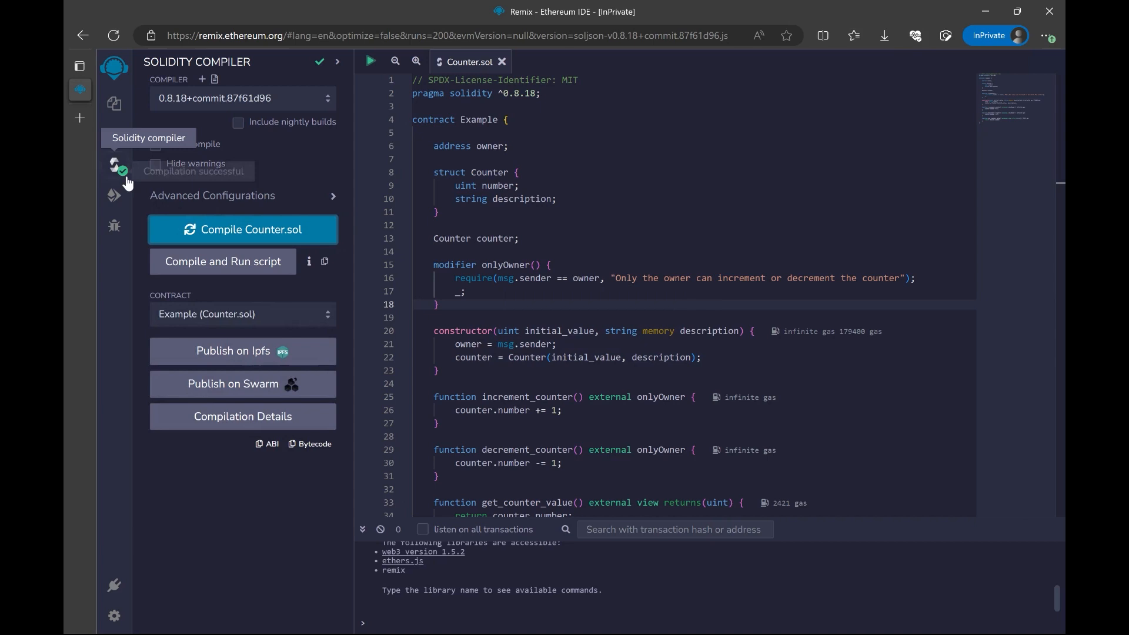
pyautogui.moveTo(115, 171)
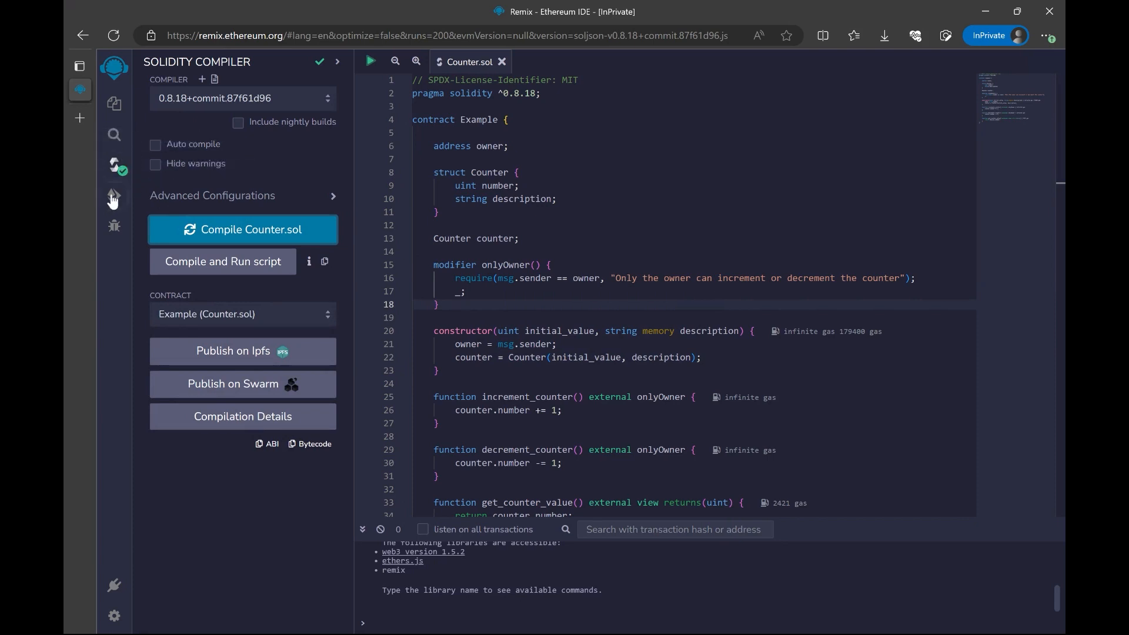
pyautogui.moveTo(114, 196)
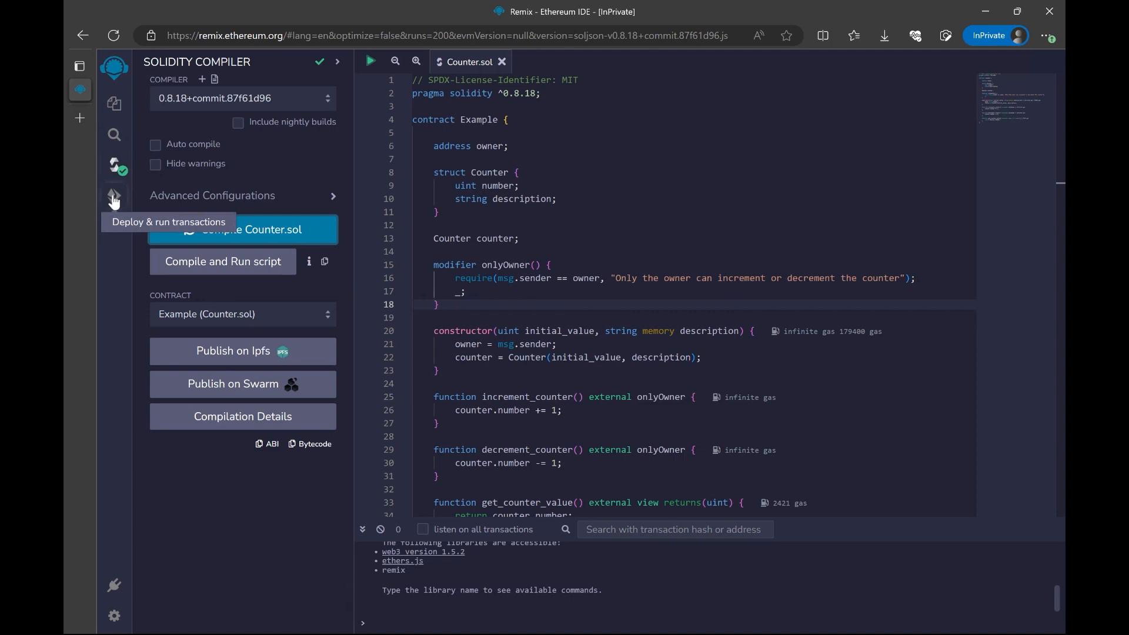
# Switch to Deploy & Run Transactions with Remix VM (Shanghai) and the Example contract selected.
pyautogui.click(114, 194)
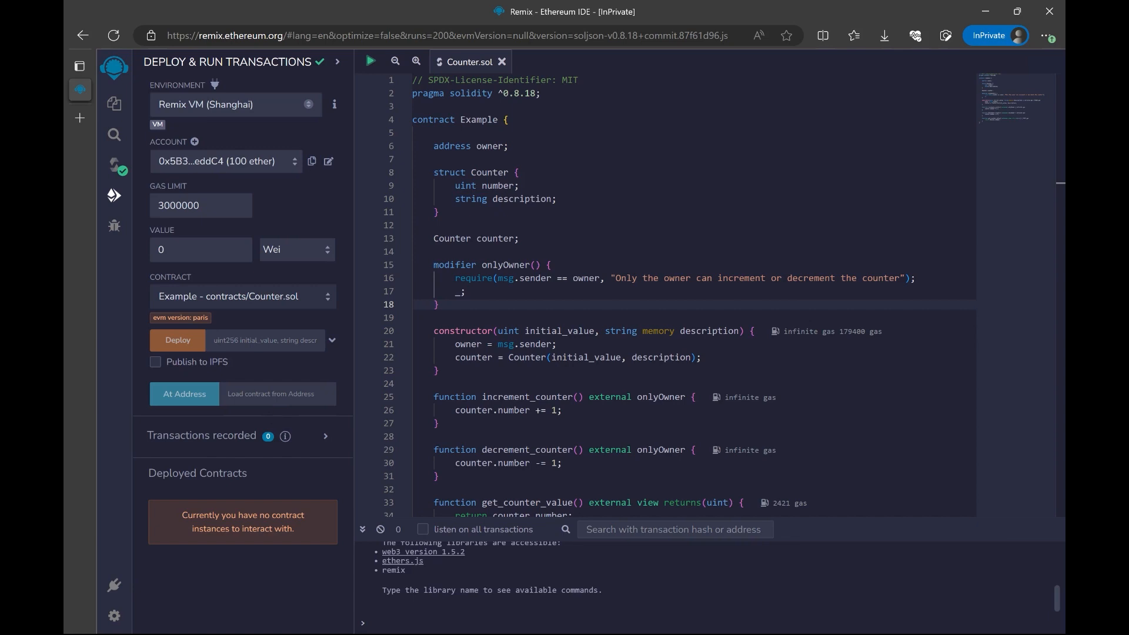
pyautogui.moveTo(339, 329)
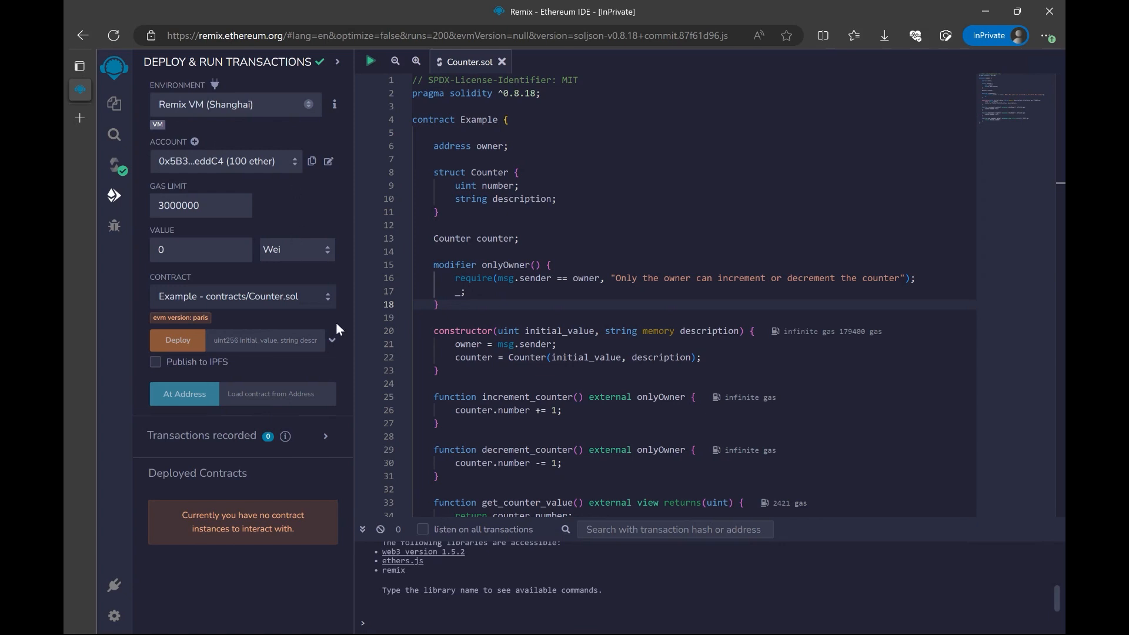
pyautogui.moveTo(339, 333)
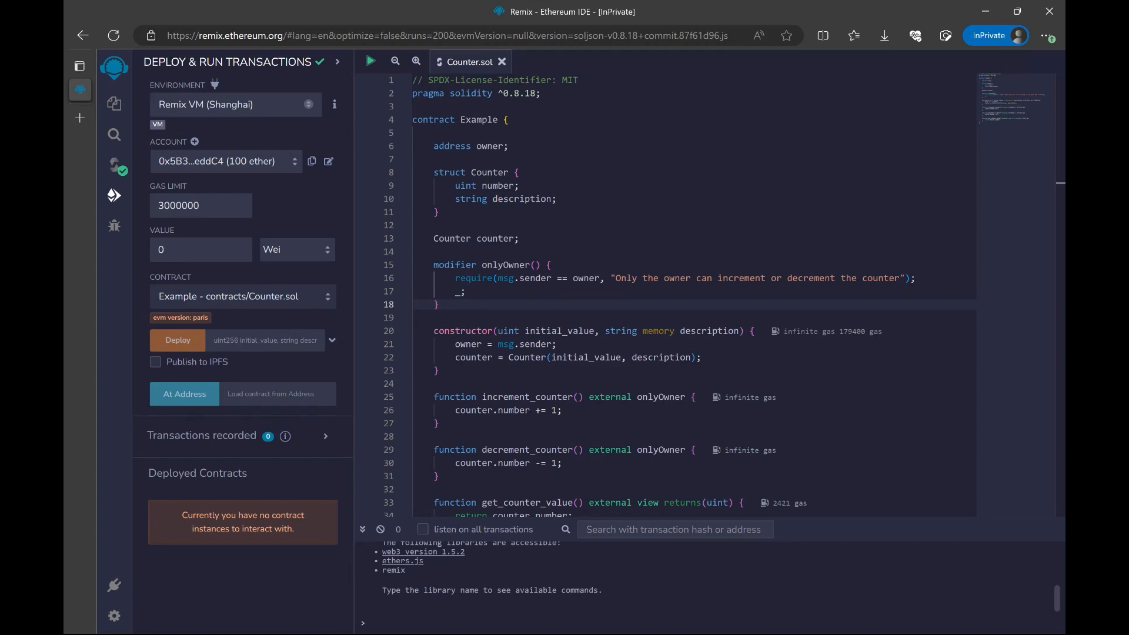
pyautogui.moveTo(272, 207)
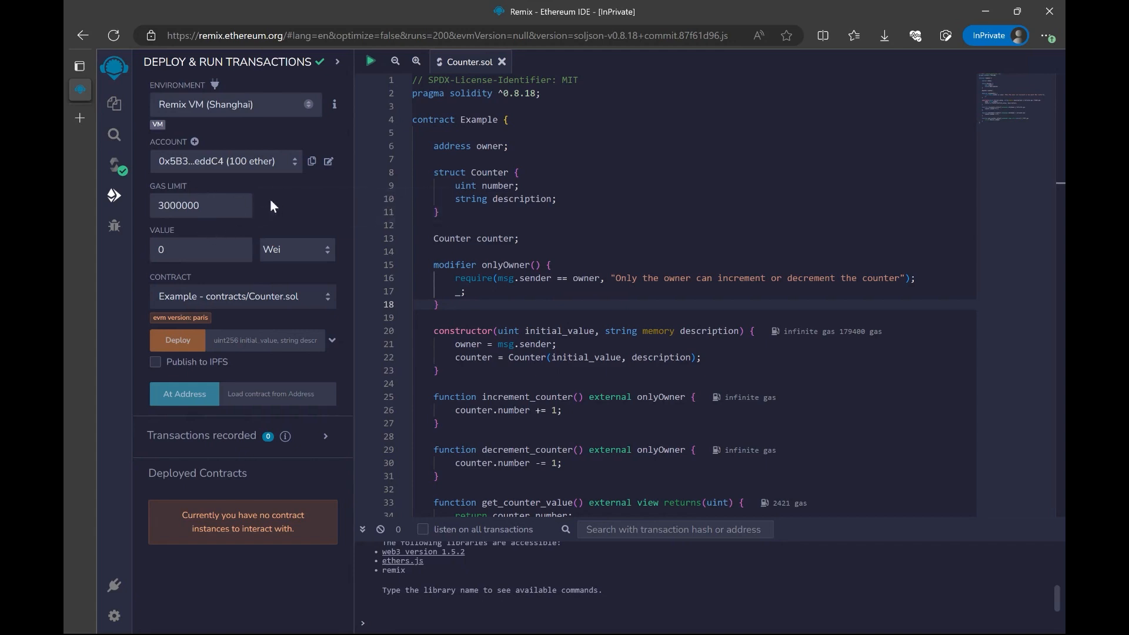
pyautogui.moveTo(188, 284)
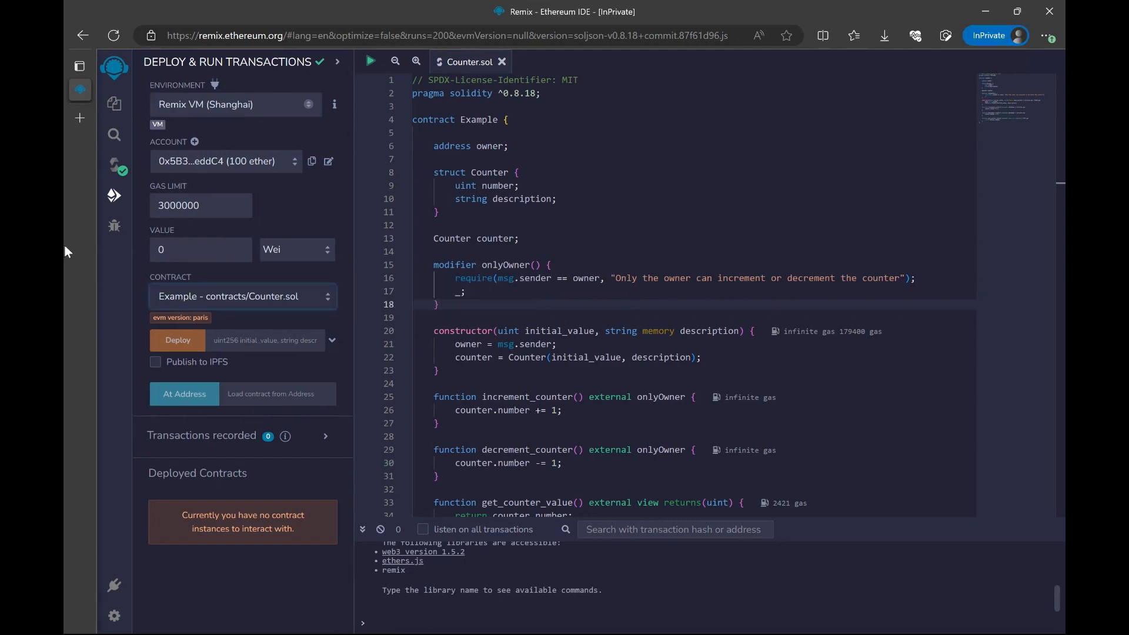
pyautogui.moveTo(178, 340)
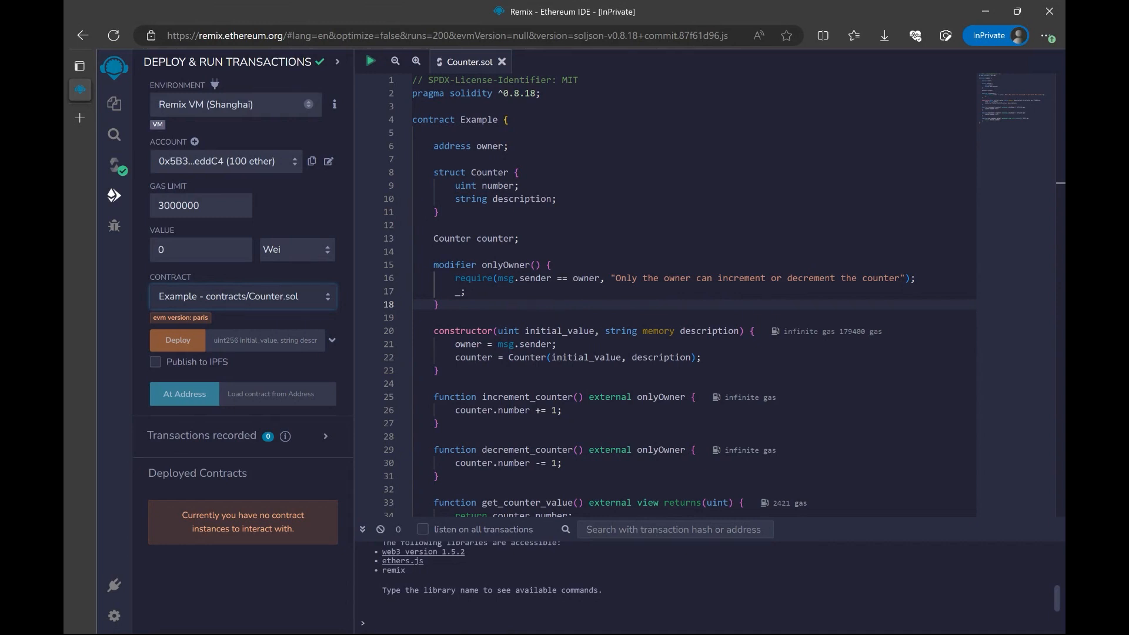
# Deploy Example with constructor arguments initial_value 0 and description 'Example'.
pyautogui.click(332, 339)
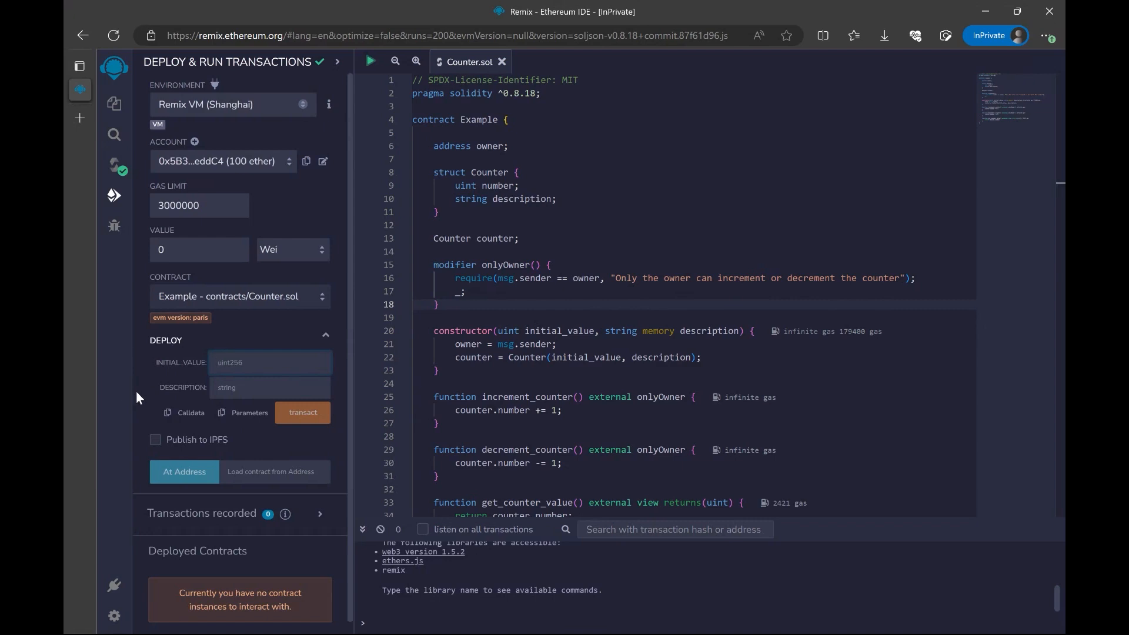
pyautogui.write('0')
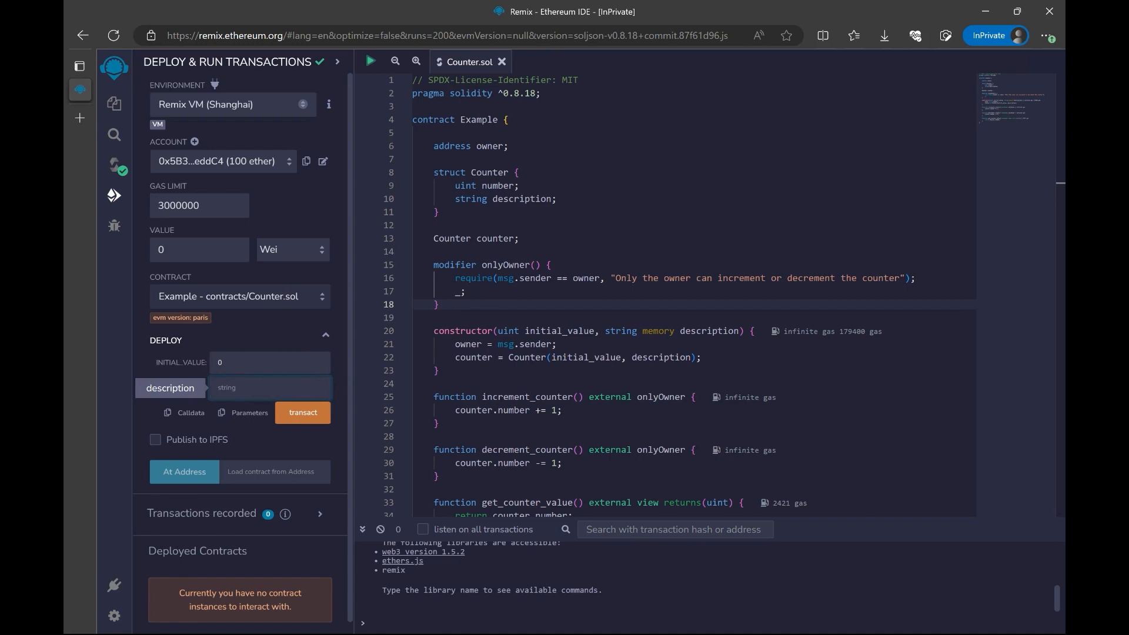
pyautogui.write('Example')
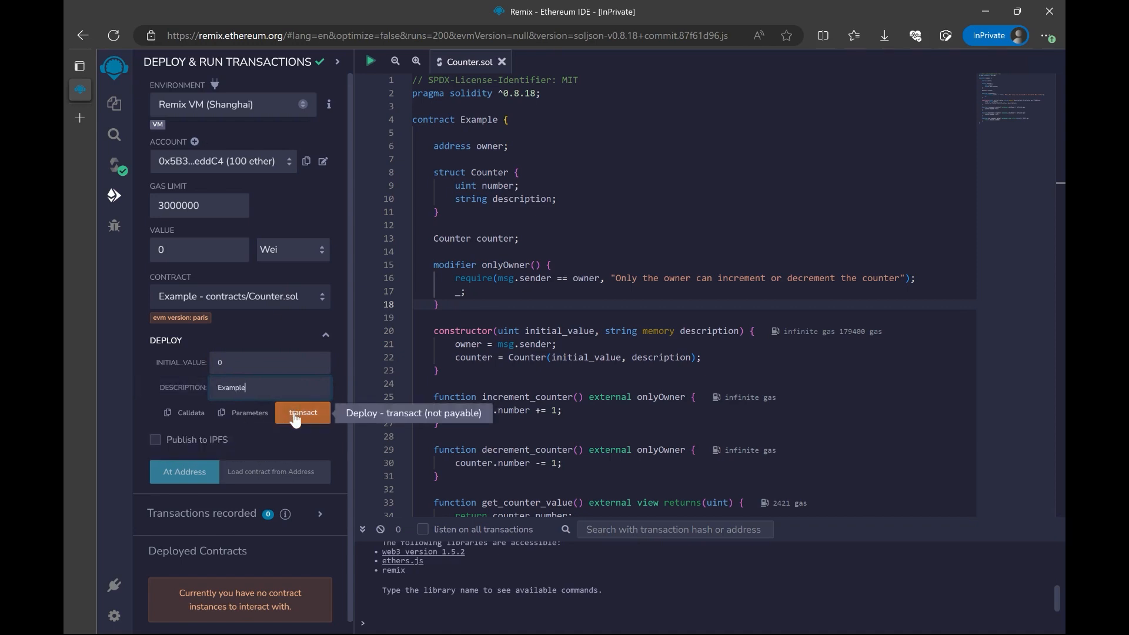
pyautogui.click(302, 411)
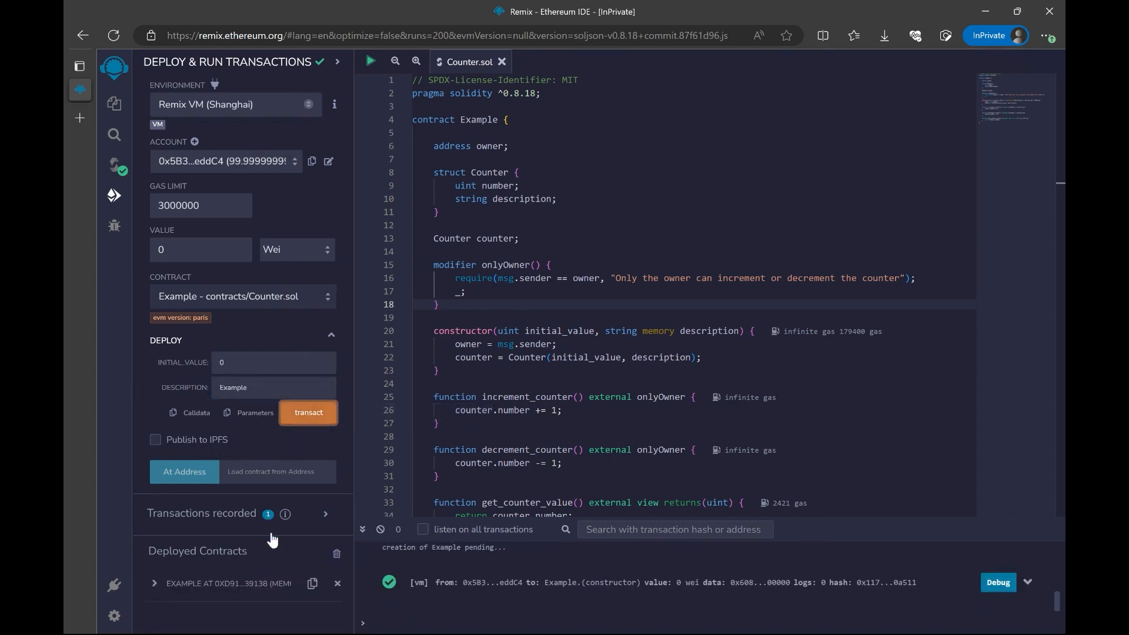
pyautogui.moveTo(842, 591)
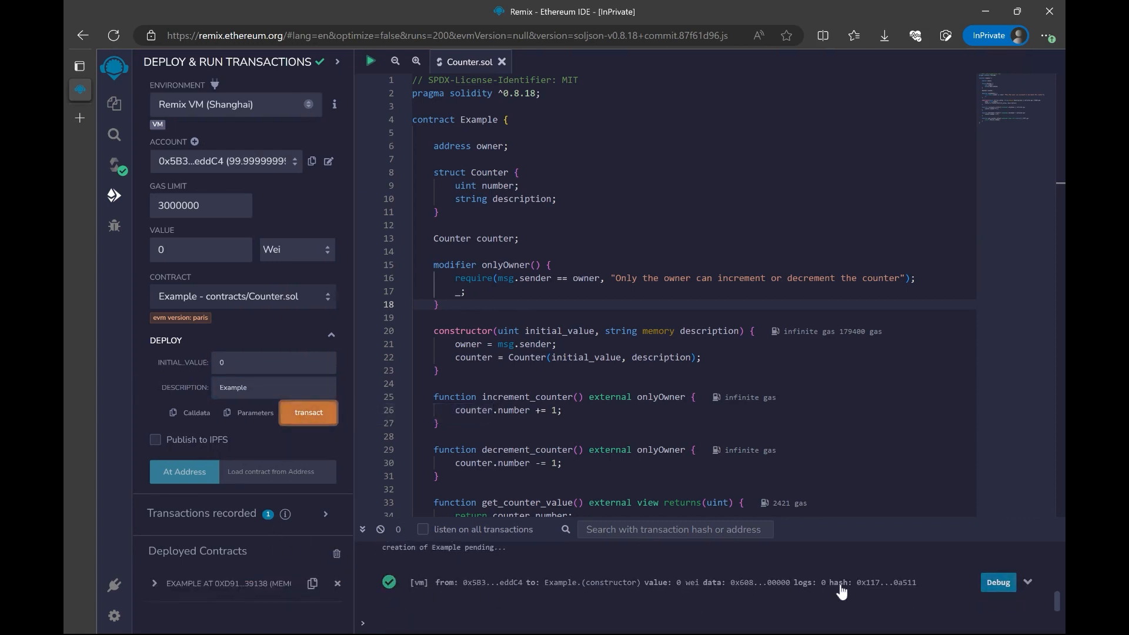
pyautogui.moveTo(290, 589)
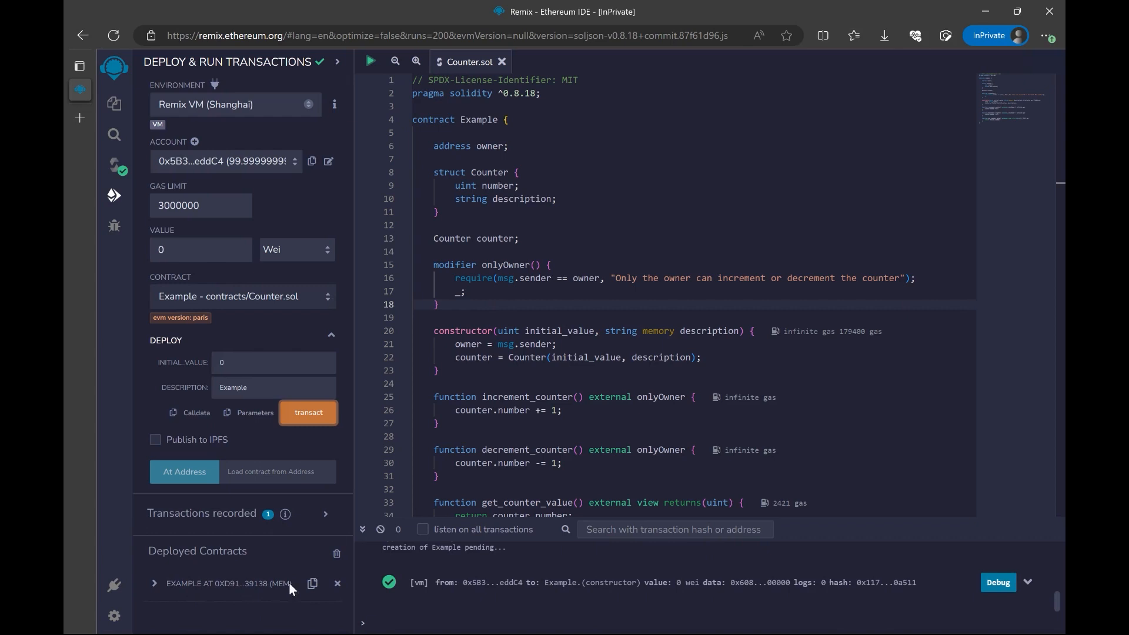
pyautogui.moveTo(217, 624)
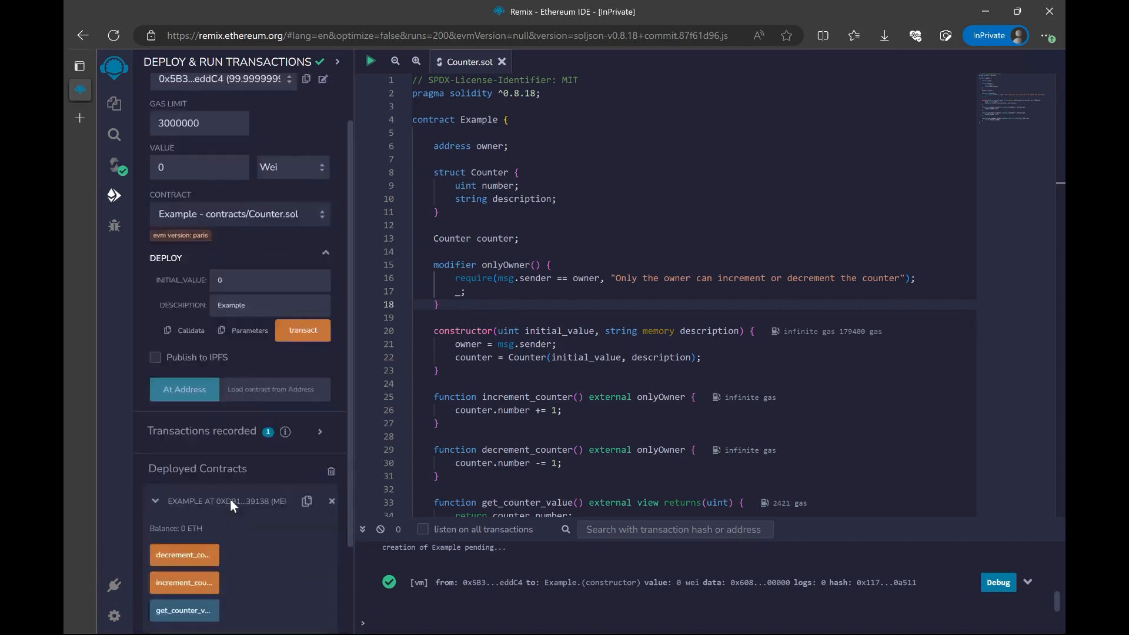
pyautogui.scroll(-3)
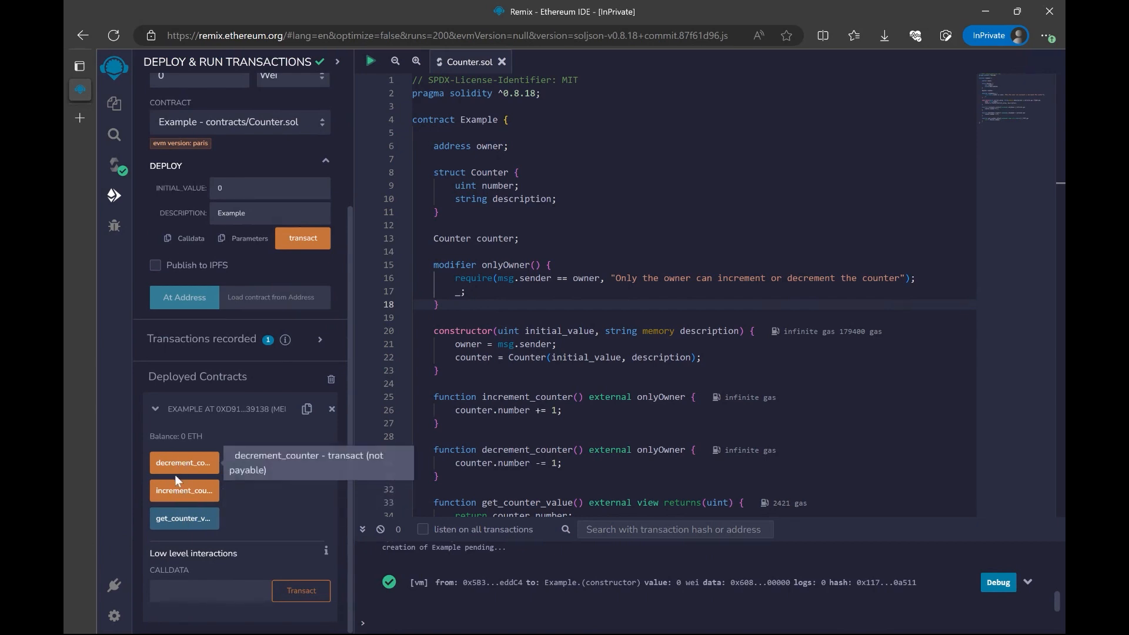
pyautogui.moveTo(223, 481)
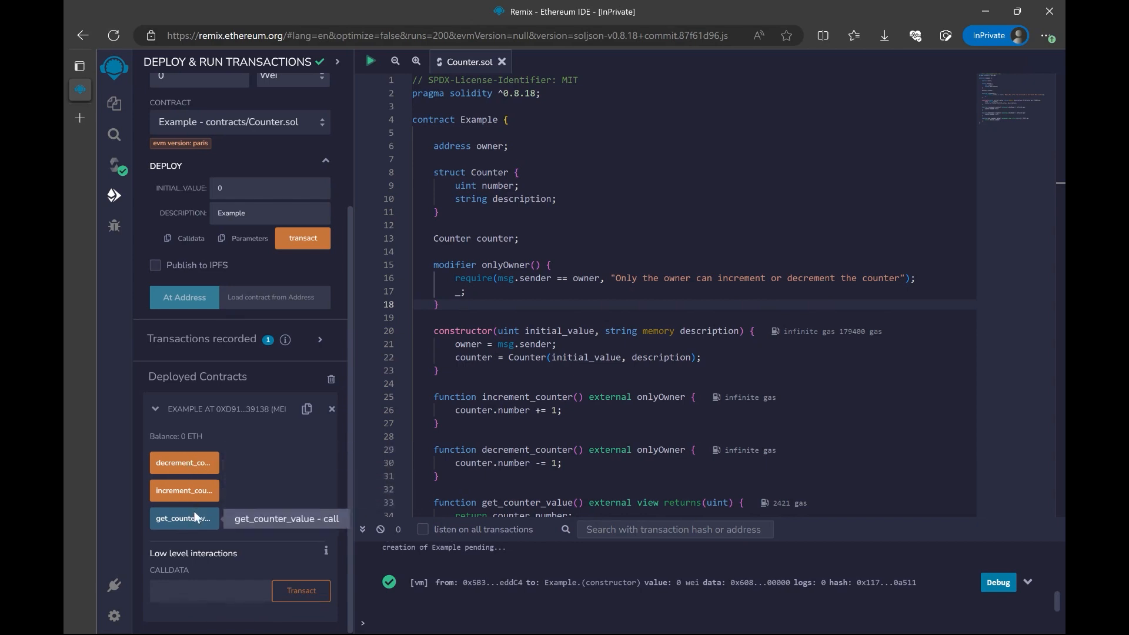
pyautogui.scroll(-3)
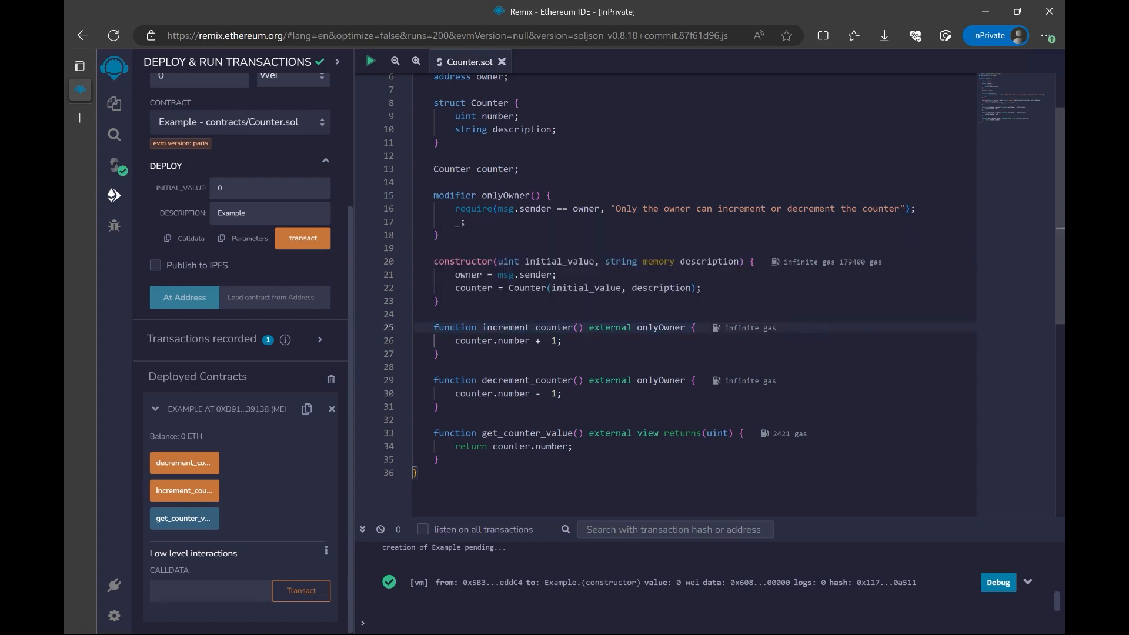
pyautogui.moveTo(454, 328)
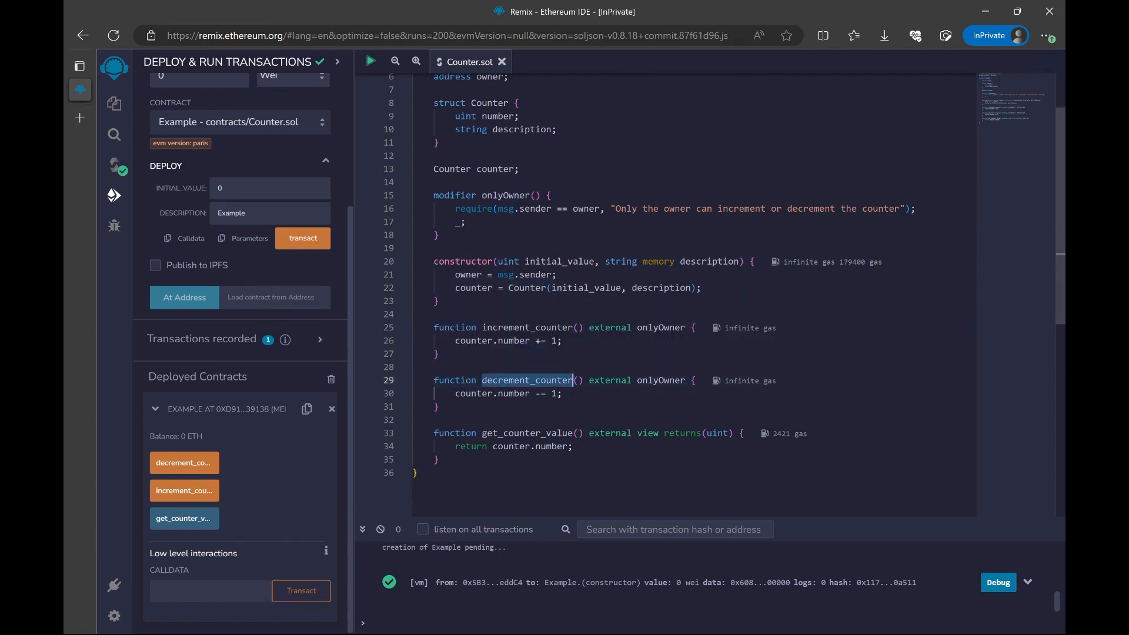
pyautogui.doubleClick(524, 328)
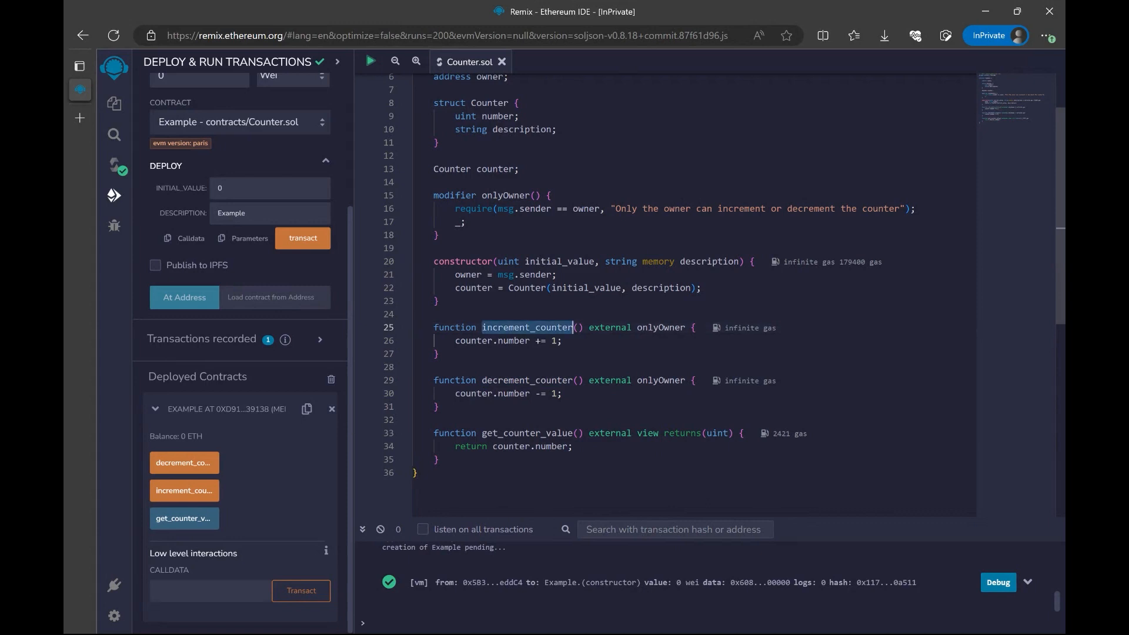
pyautogui.moveTo(183, 462)
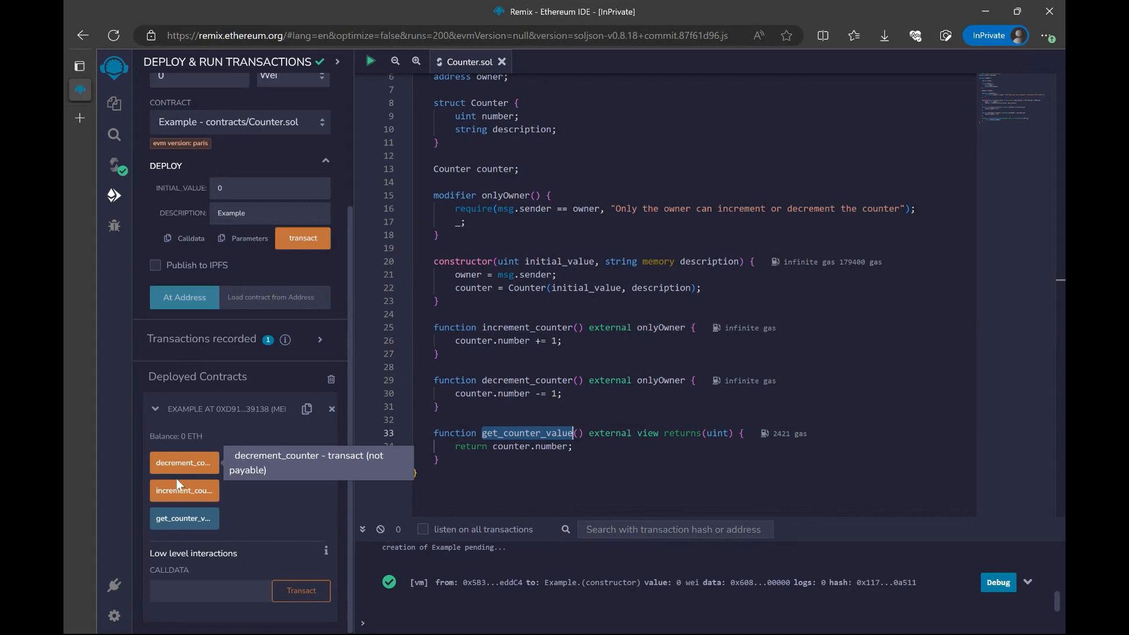
pyautogui.moveTo(184, 518)
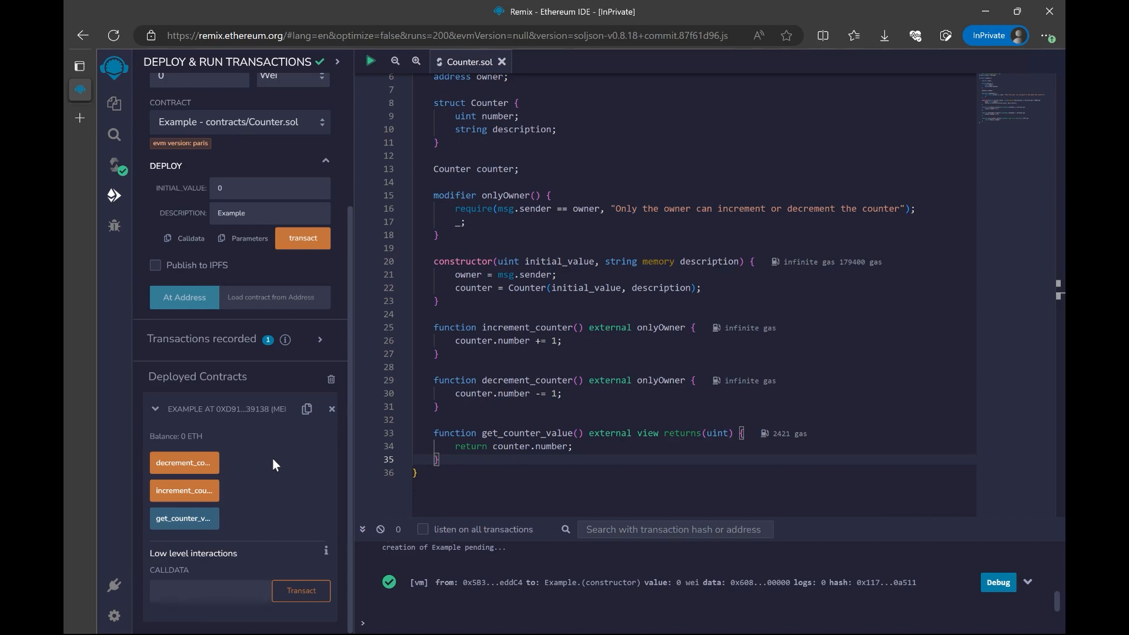
pyautogui.moveTo(184, 518)
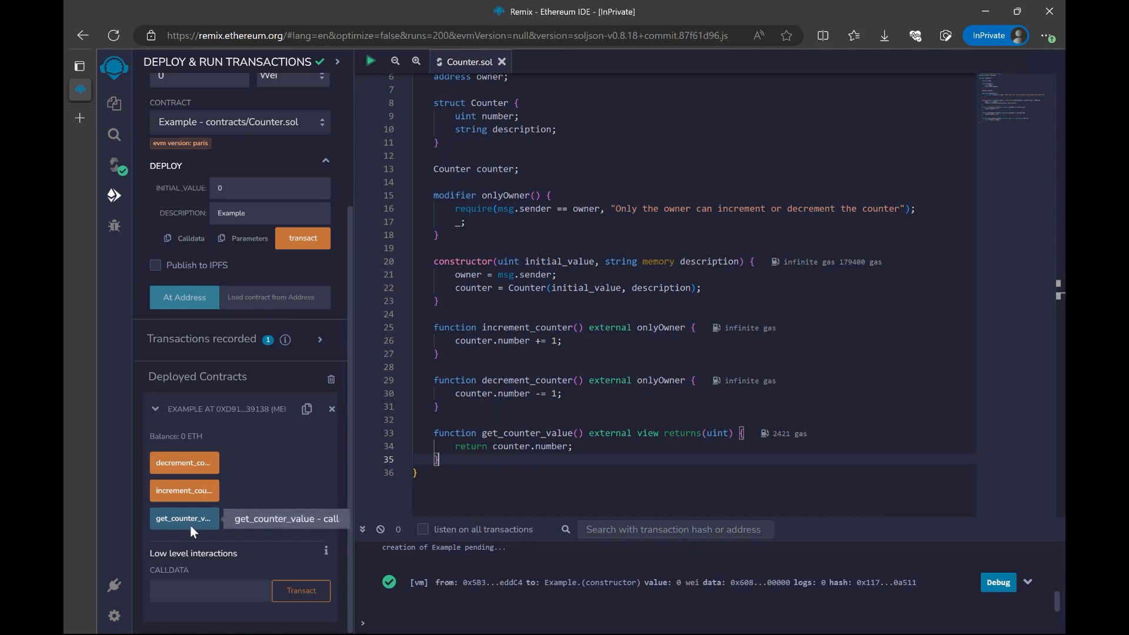
pyautogui.moveTo(189, 539)
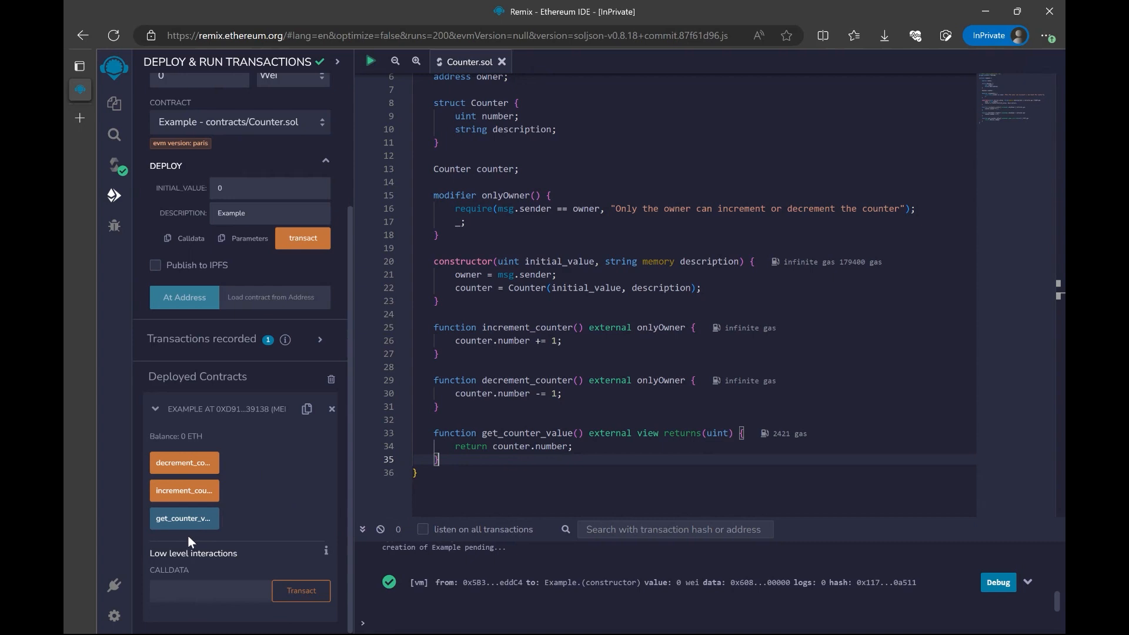
pyautogui.moveTo(191, 545)
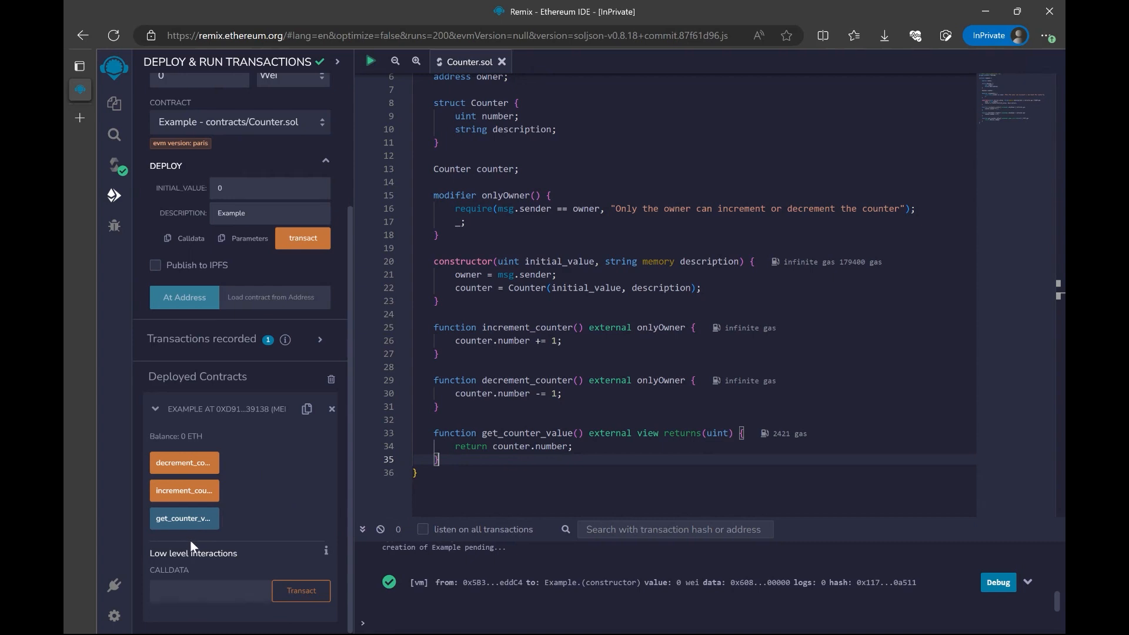
pyautogui.moveTo(183, 519)
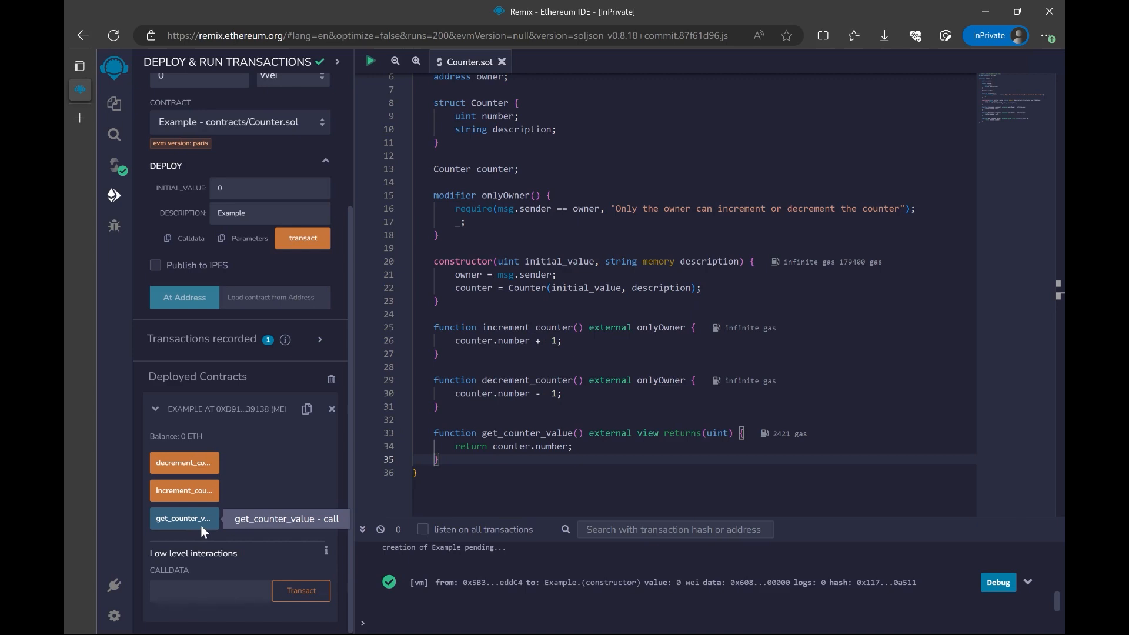
pyautogui.moveTo(193, 521)
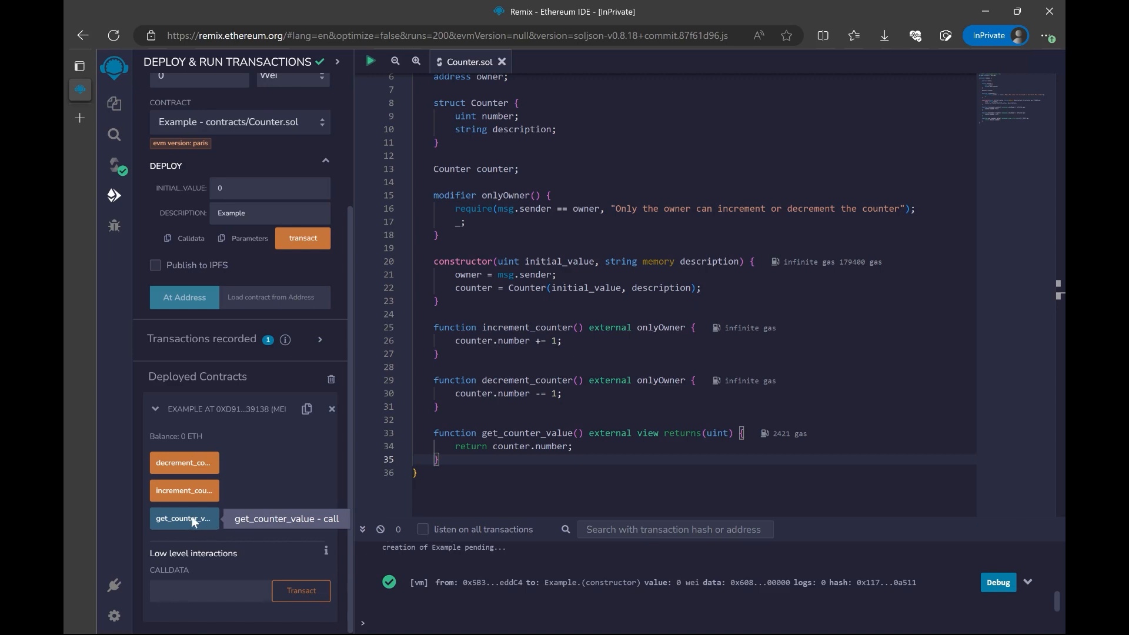
# Read the counter as 0, increment and read 1, decrement and read 0, then show the file explorer.
pyautogui.click(184, 519)
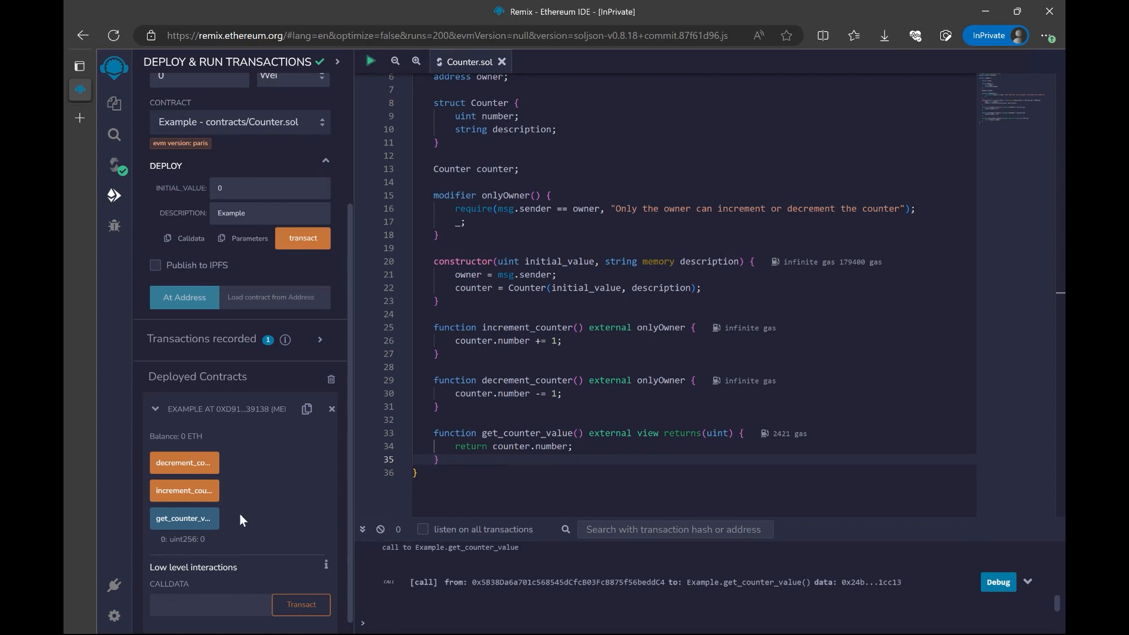
pyautogui.moveTo(183, 490)
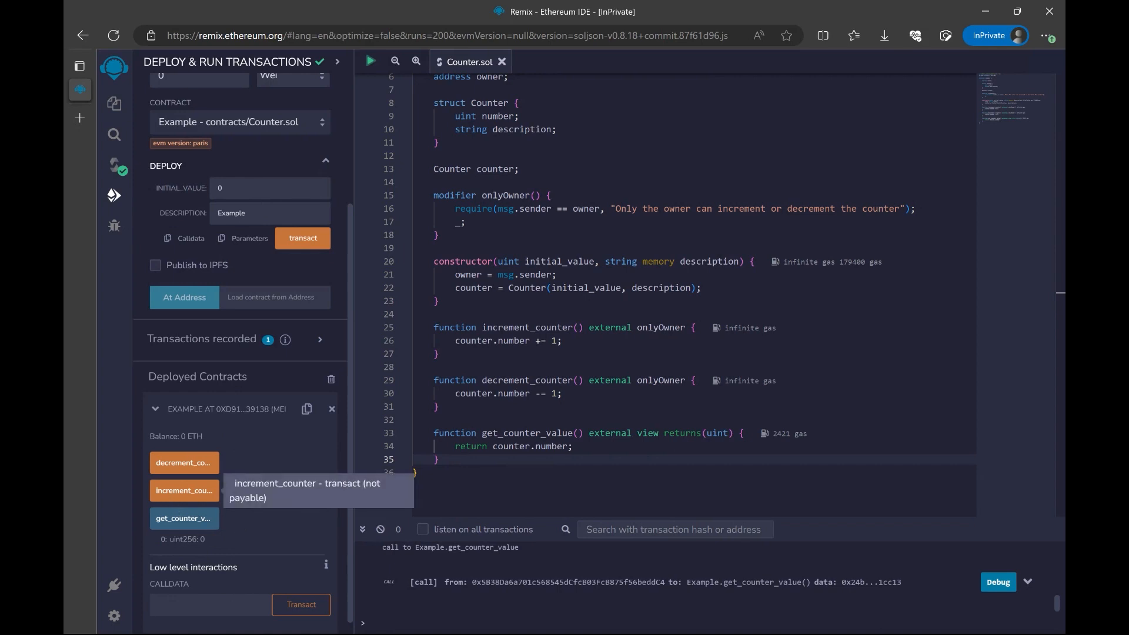
pyautogui.click(184, 490)
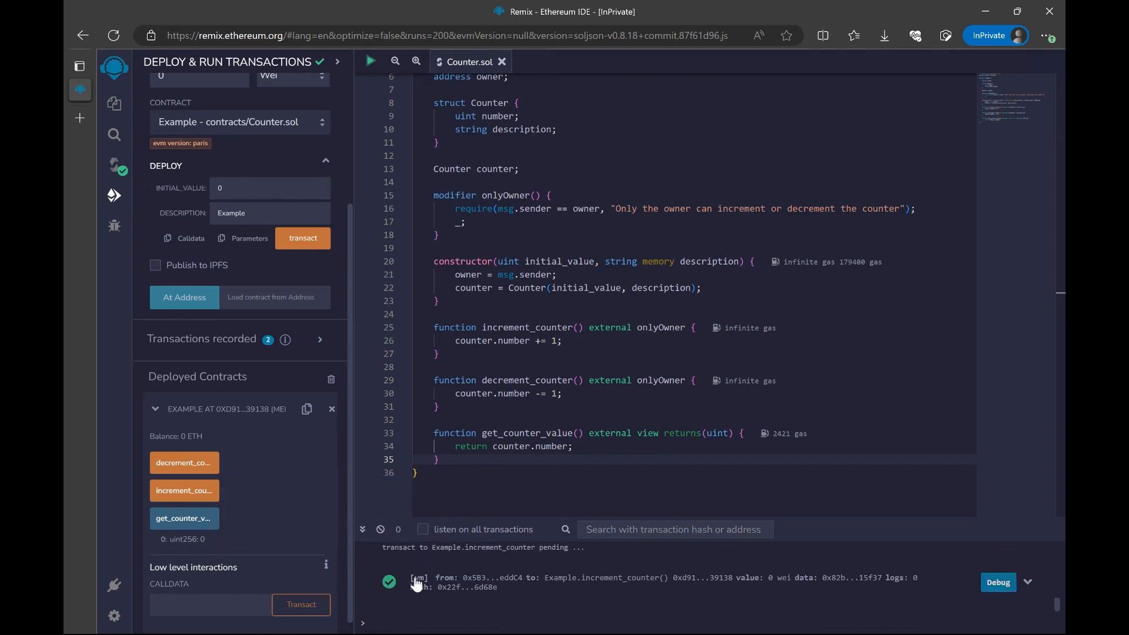
pyautogui.moveTo(589, 610)
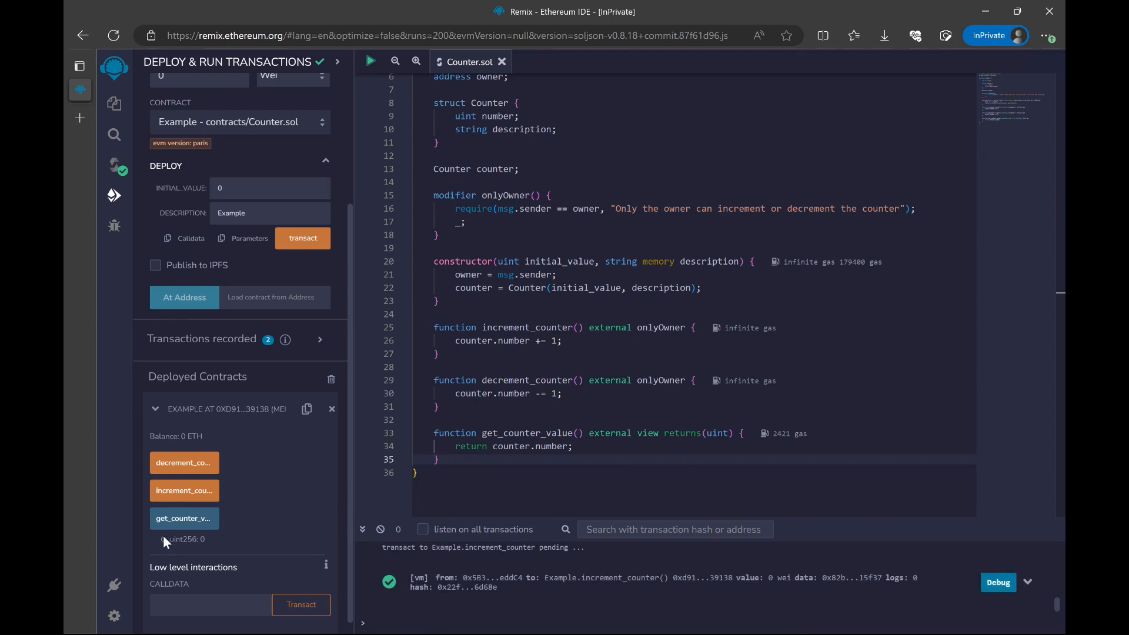
pyautogui.click(183, 518)
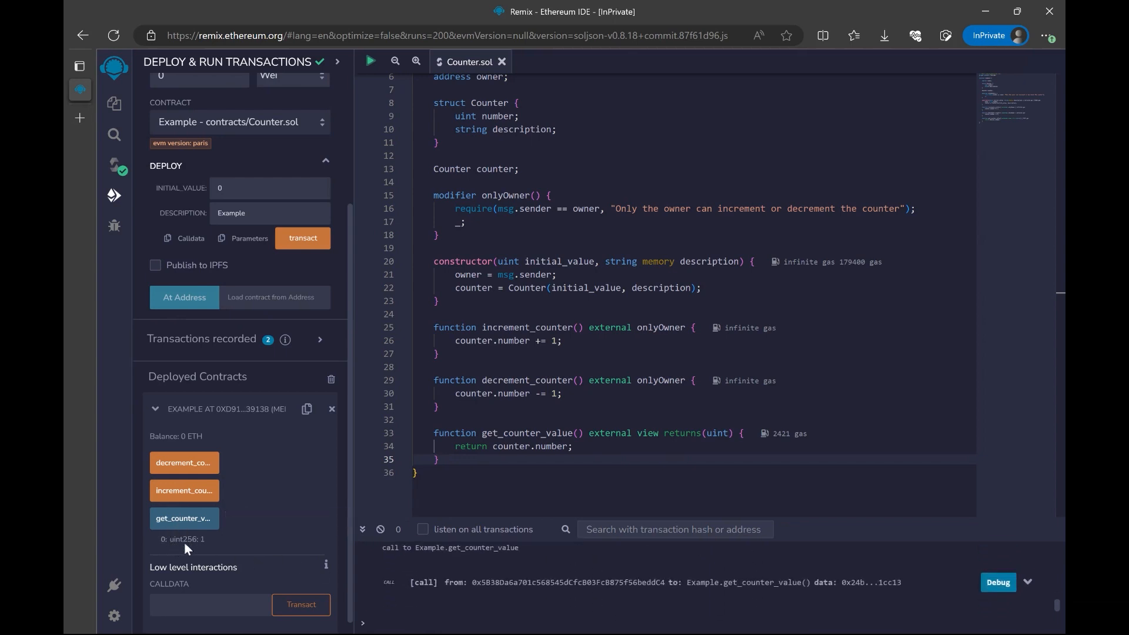
pyautogui.moveTo(184, 518)
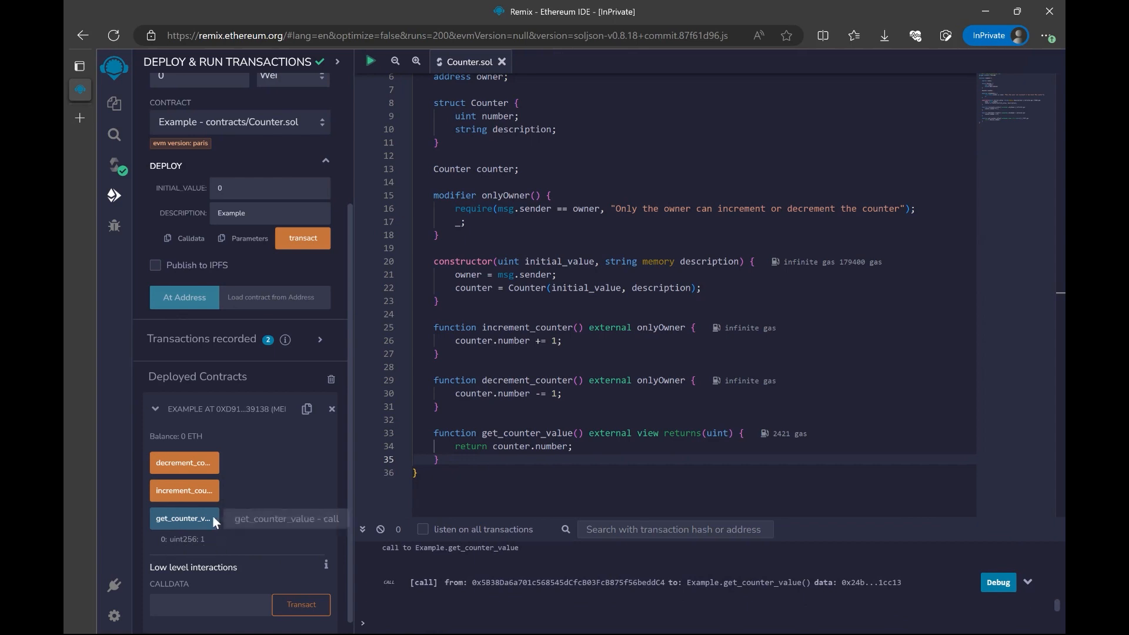
pyautogui.moveTo(184, 462)
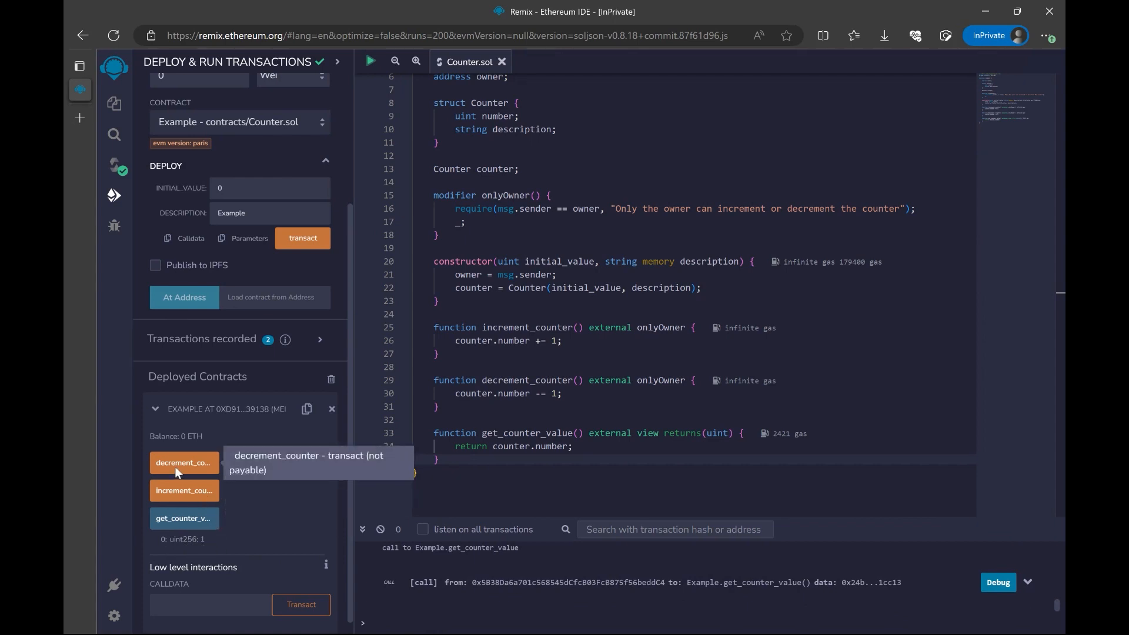
pyautogui.click(184, 462)
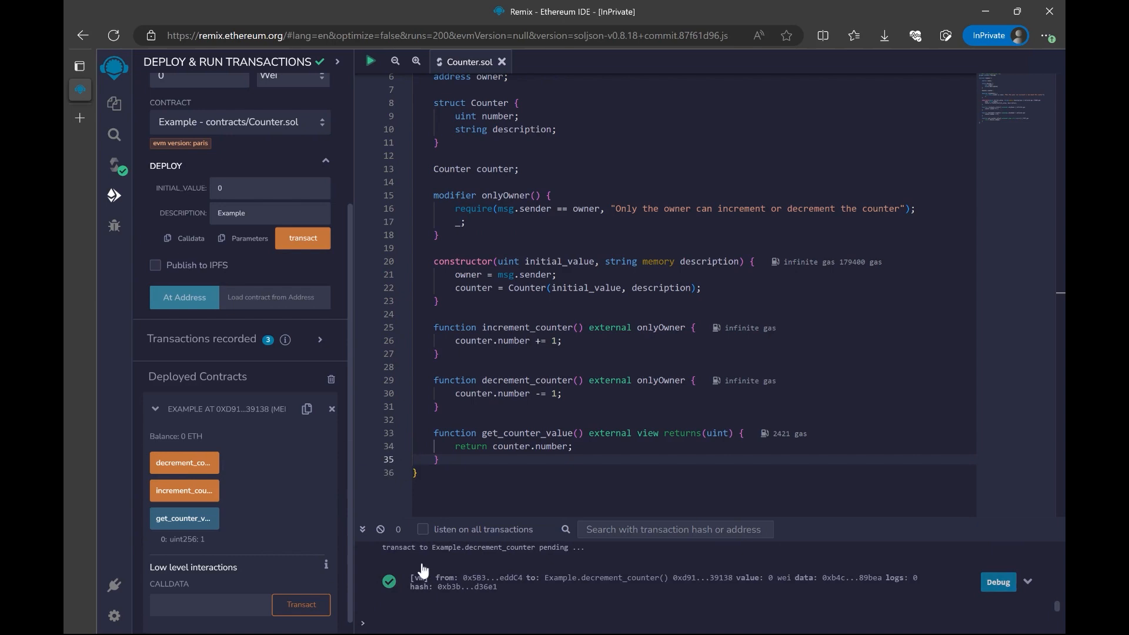
pyautogui.moveTo(184, 518)
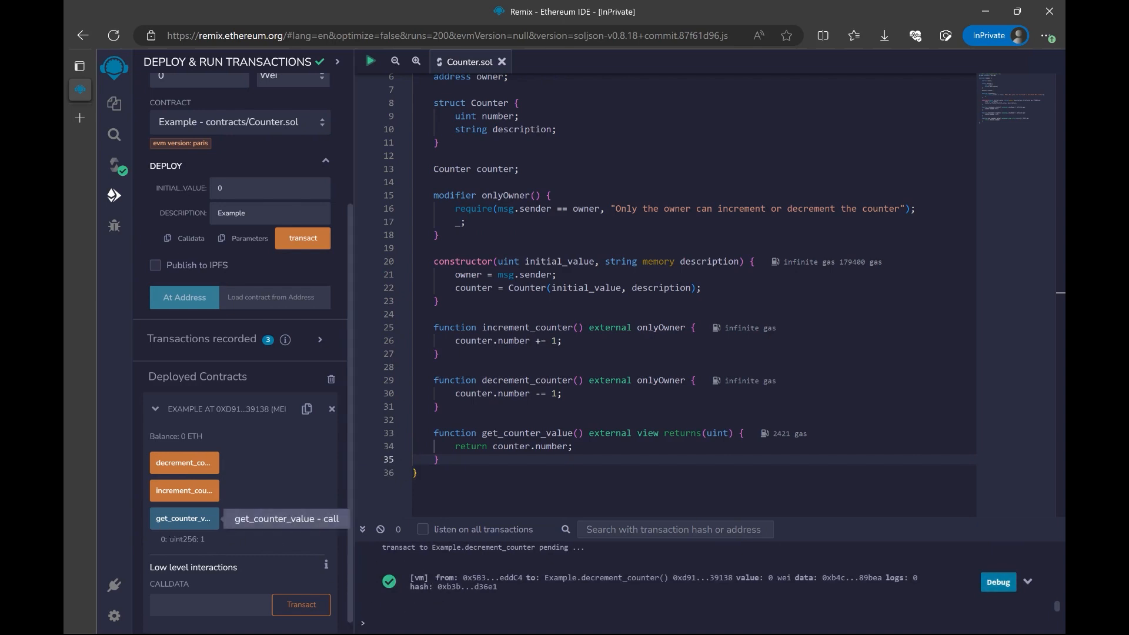
pyautogui.click(183, 519)
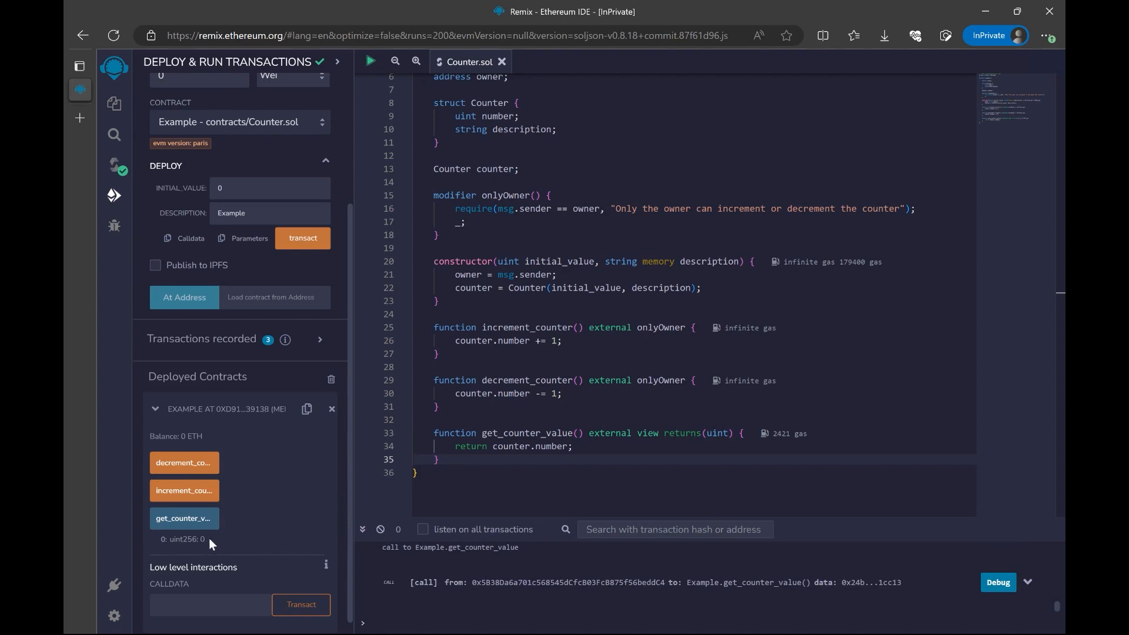
pyautogui.moveTo(311, 482)
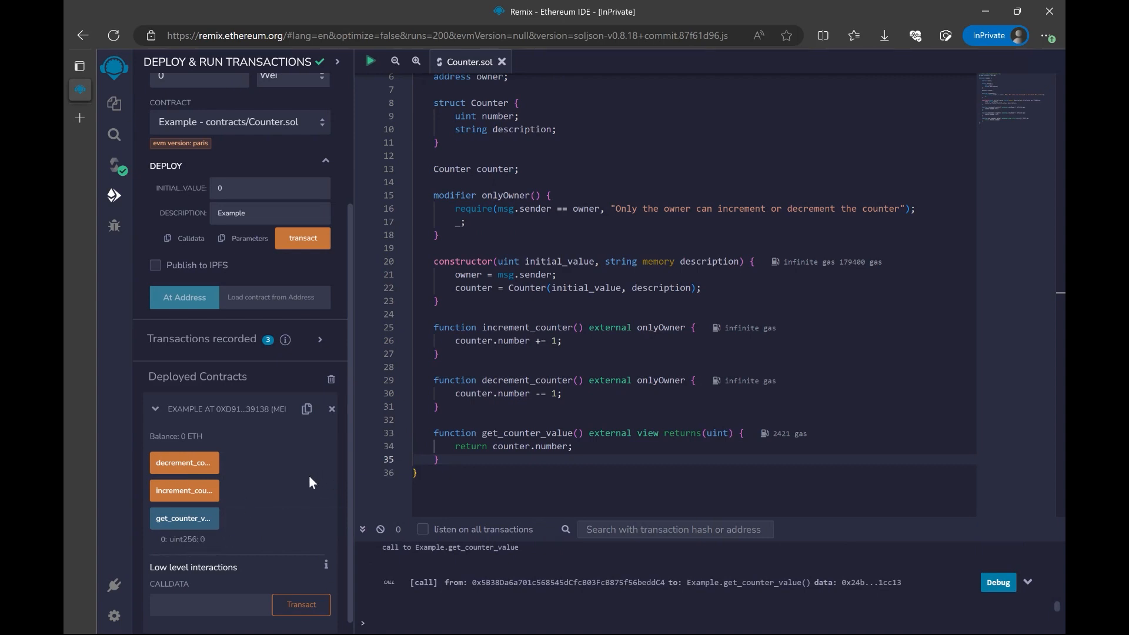
pyautogui.moveTo(313, 484)
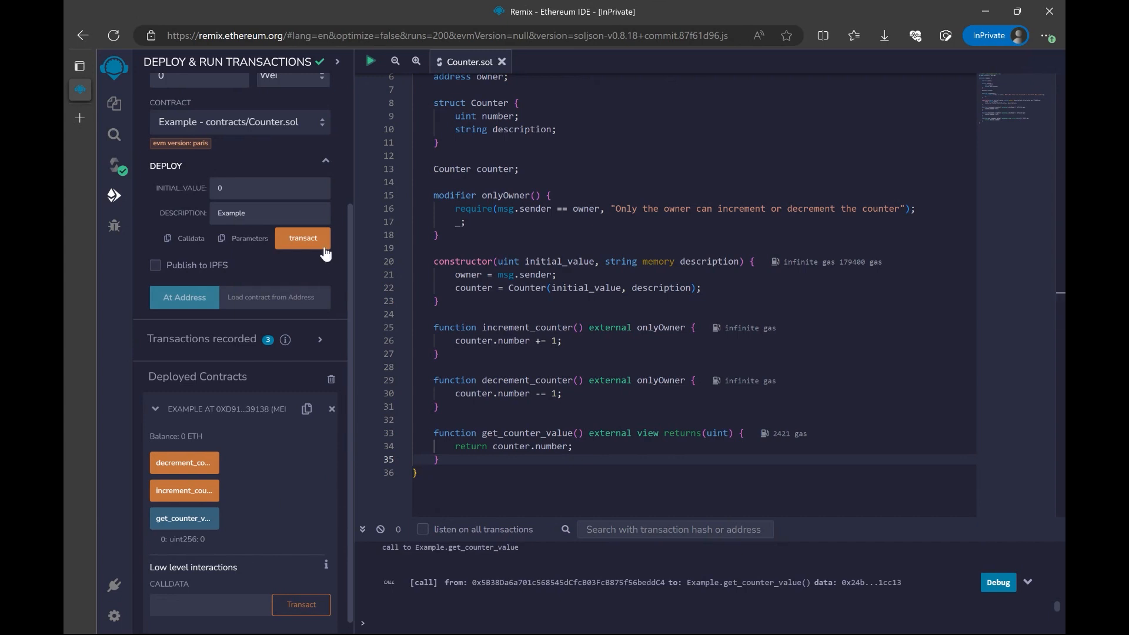
pyautogui.click(114, 103)
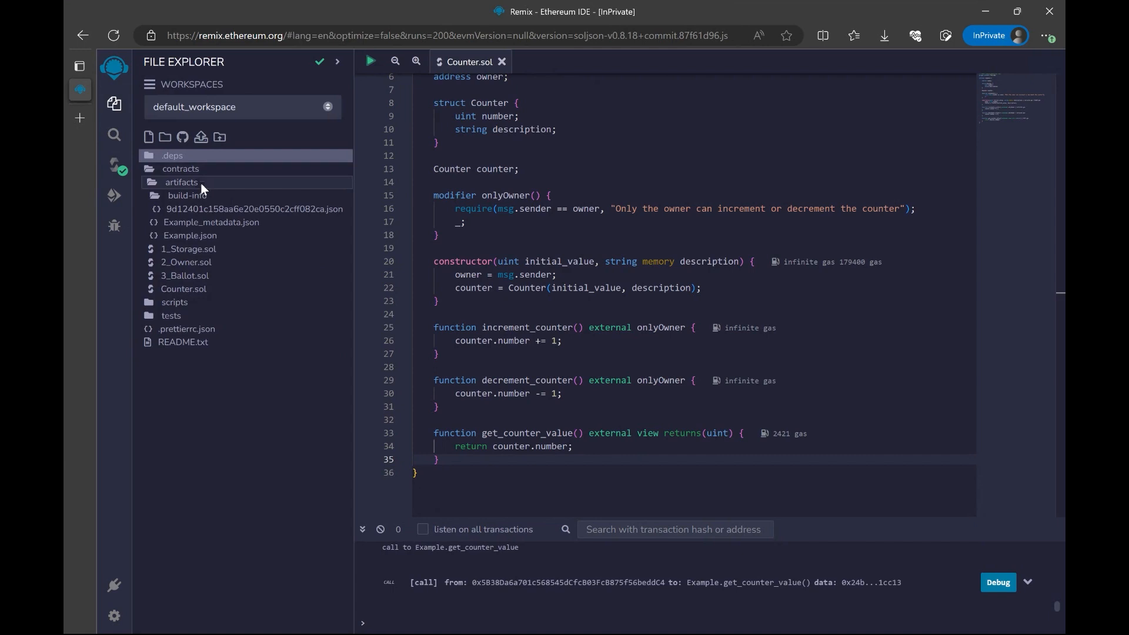
# Collapse the artifacts folder, select Counter.sol, and return through the compiler to the deploy settings.
pyautogui.click(181, 181)
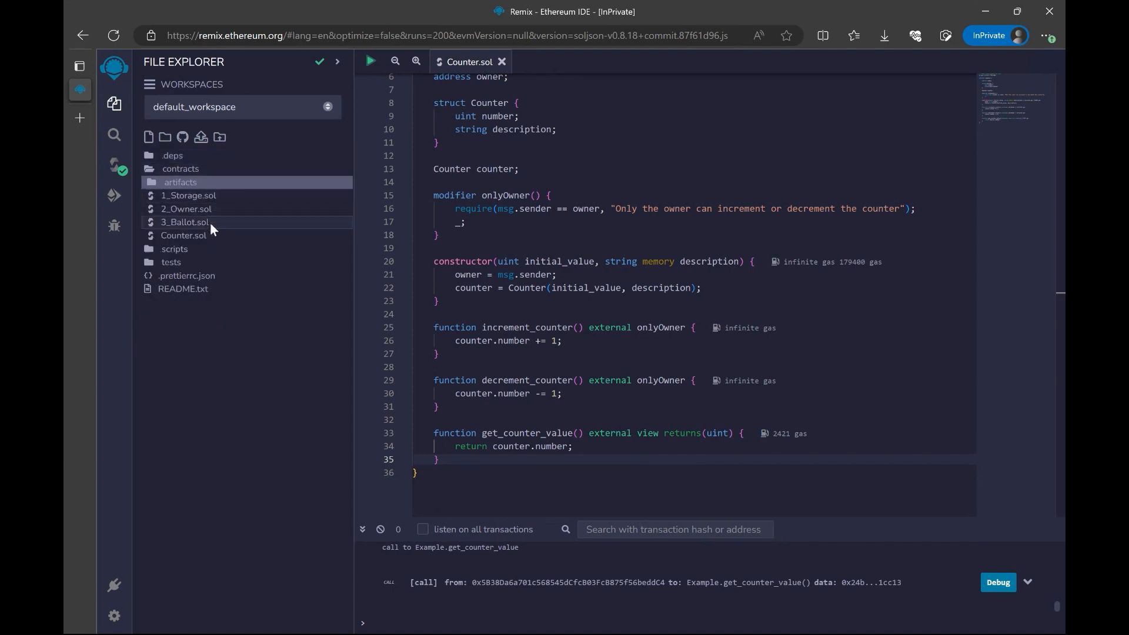
pyautogui.click(184, 235)
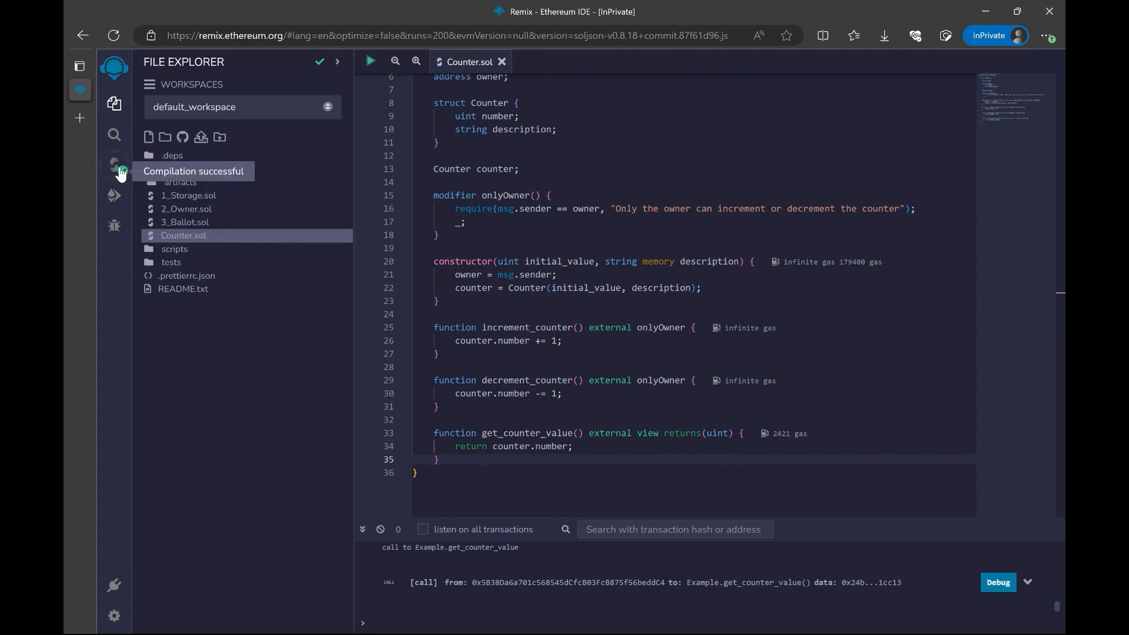
pyautogui.click(114, 167)
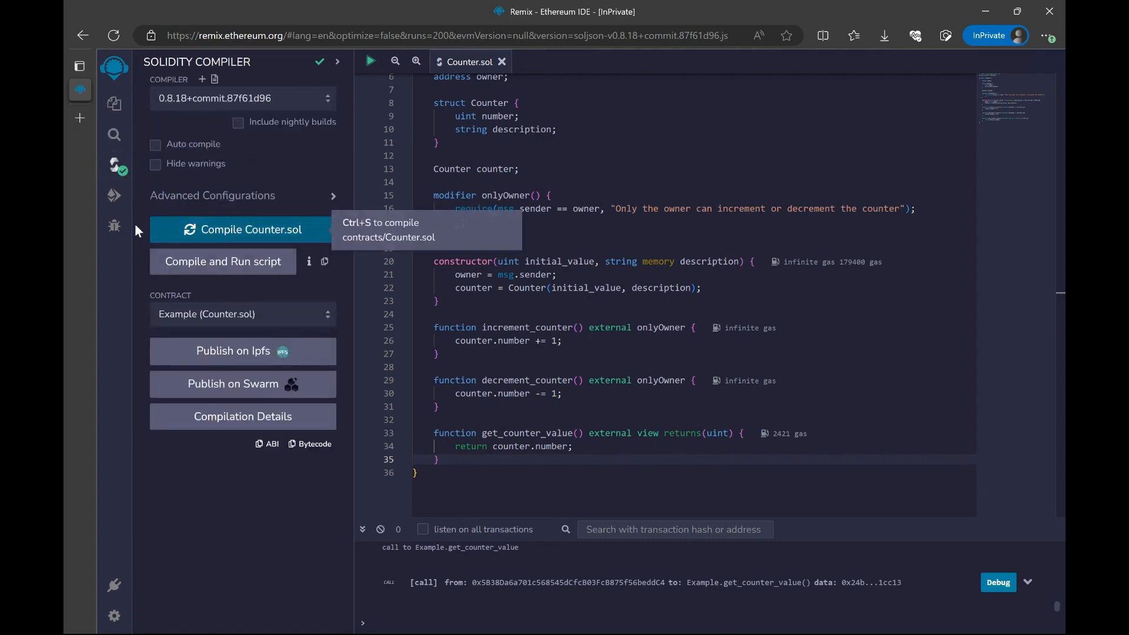
pyautogui.click(114, 195)
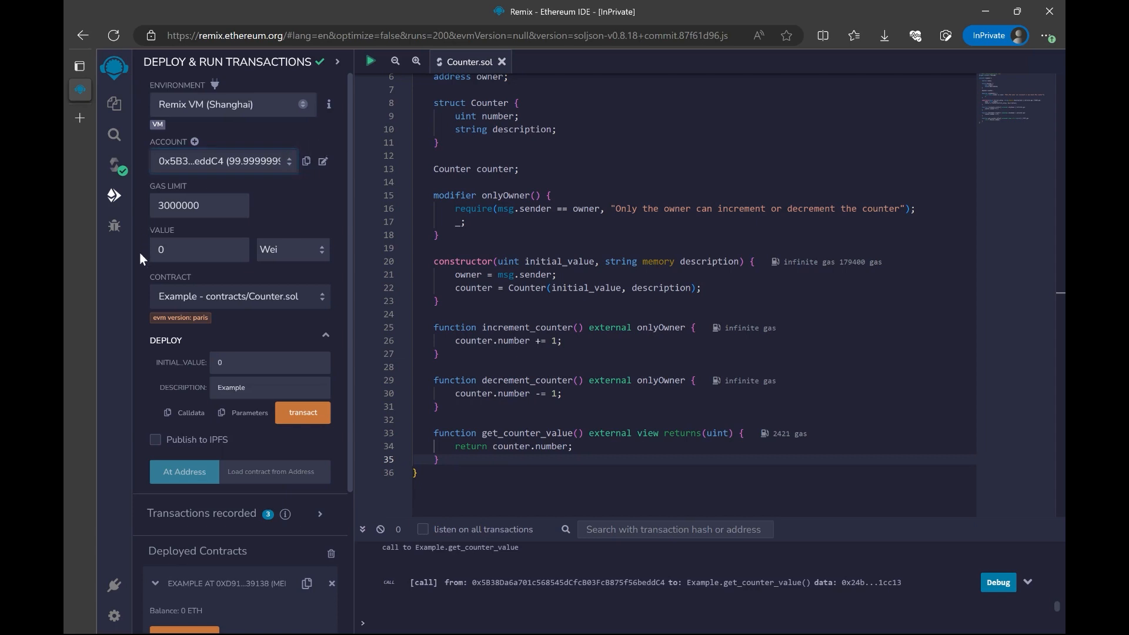
pyautogui.moveTo(306, 161)
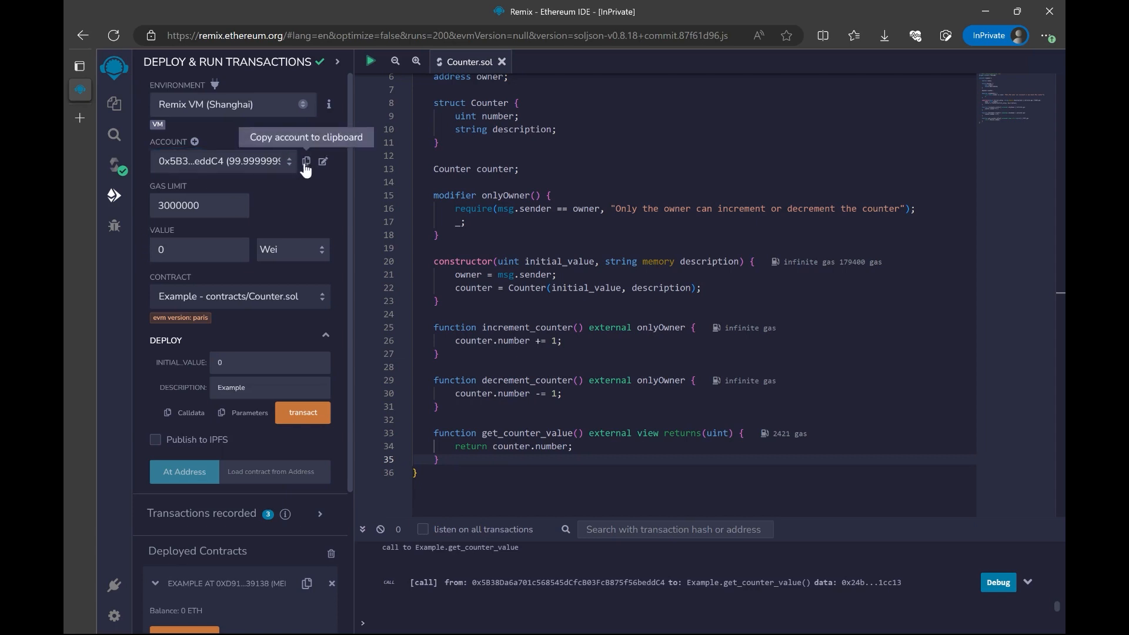
pyautogui.moveTo(180, 309)
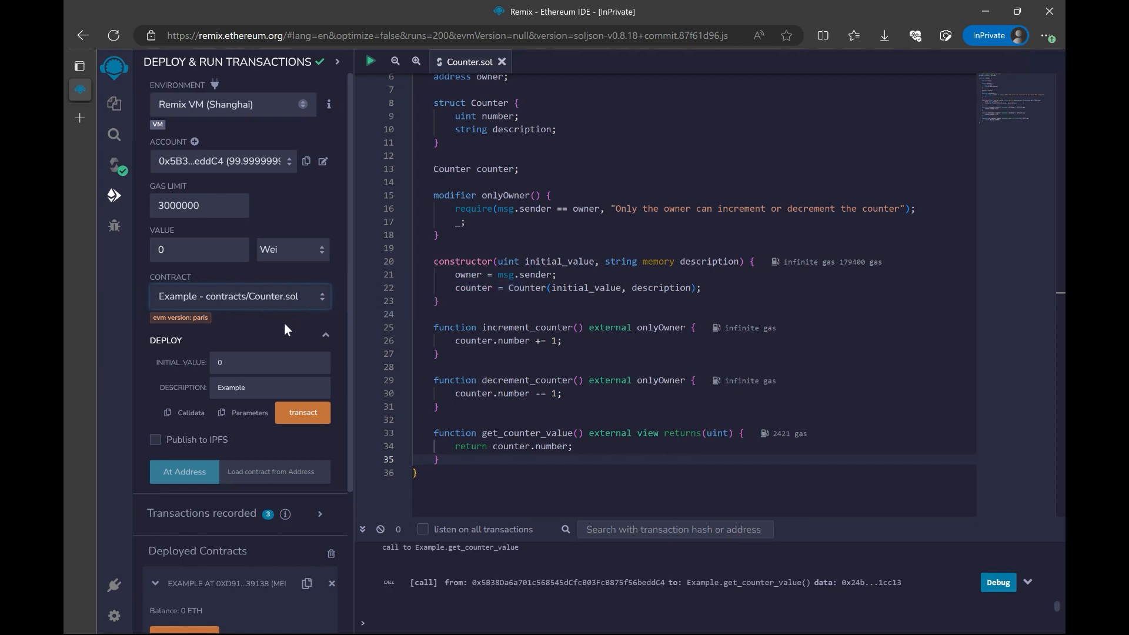
pyautogui.moveTo(311, 348)
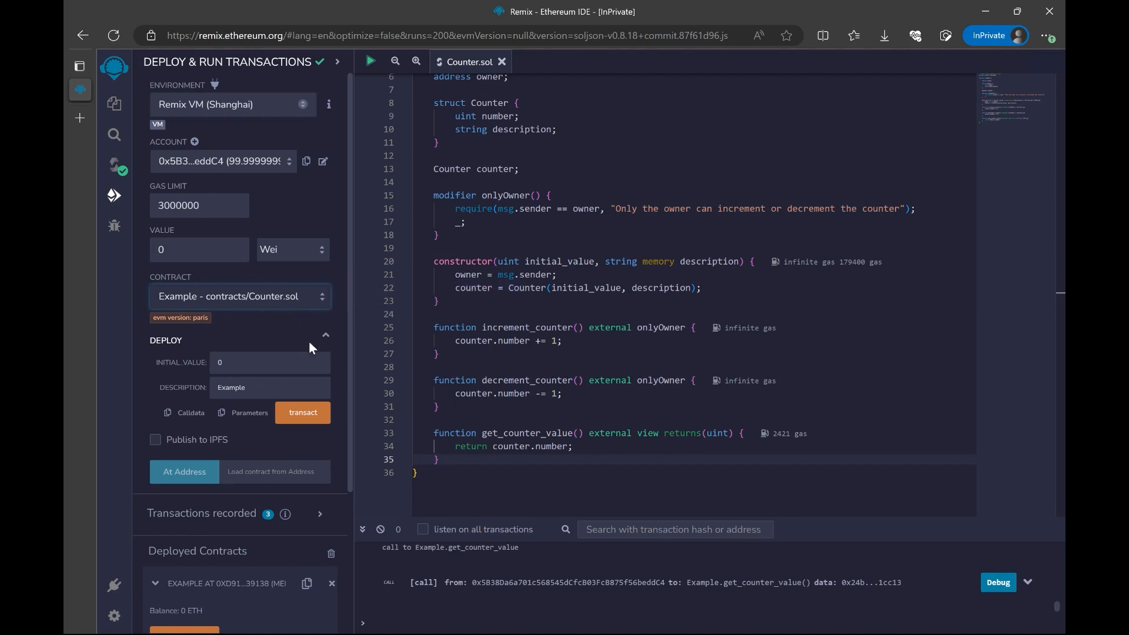